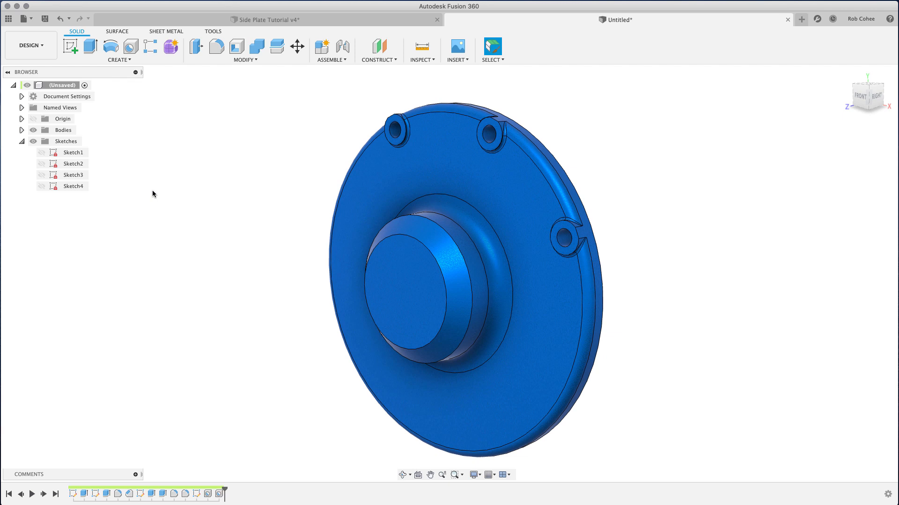
pyautogui.moveTo(249, 220)
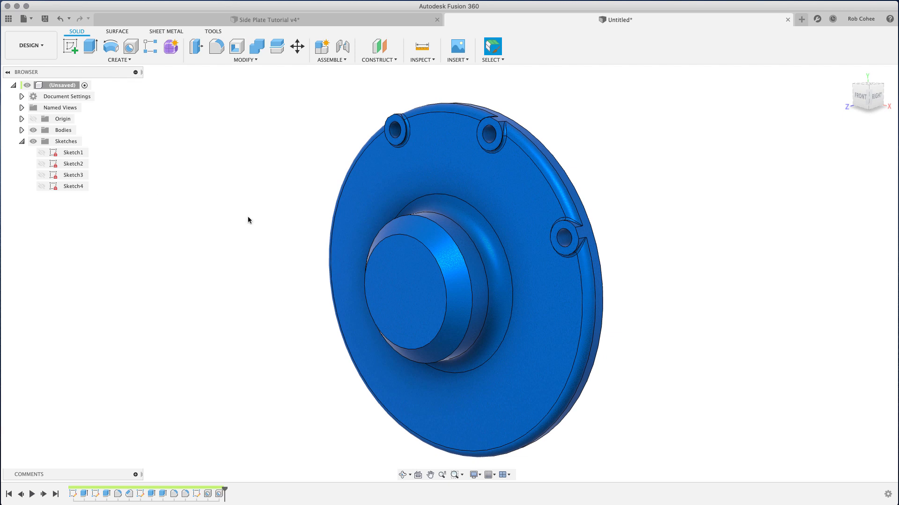
pyautogui.moveTo(240, 218)
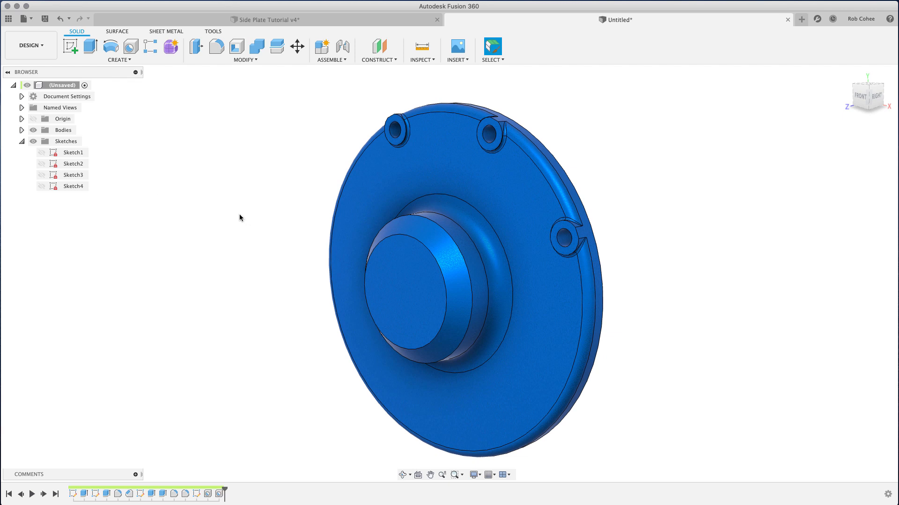
# - Make Sketch3 visible on the plate so its radial line can be referenced
pyautogui.click(73, 162)
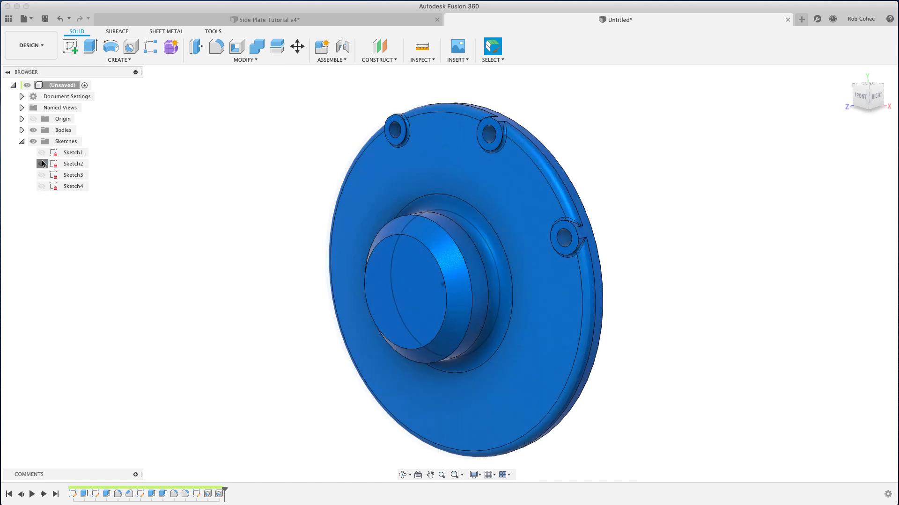
pyautogui.click(42, 175)
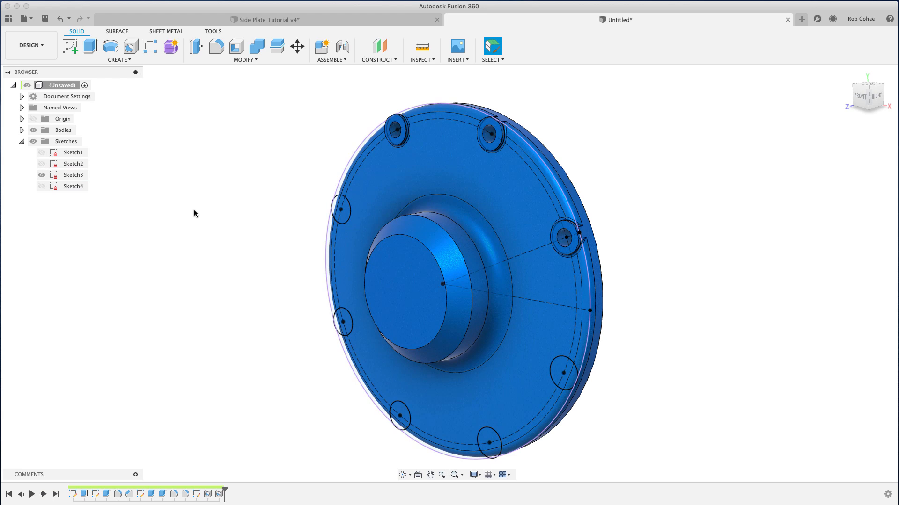
pyautogui.moveTo(448, 258); pyautogui.dragTo(453, 247)
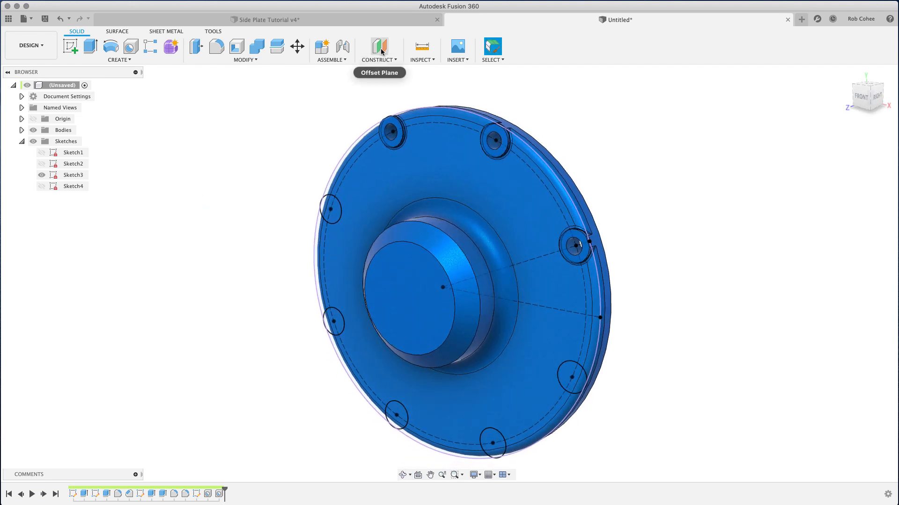
# - Add a Plane at Angle of 90 degrees hinged on the radial sketch line
pyautogui.click(377, 51)
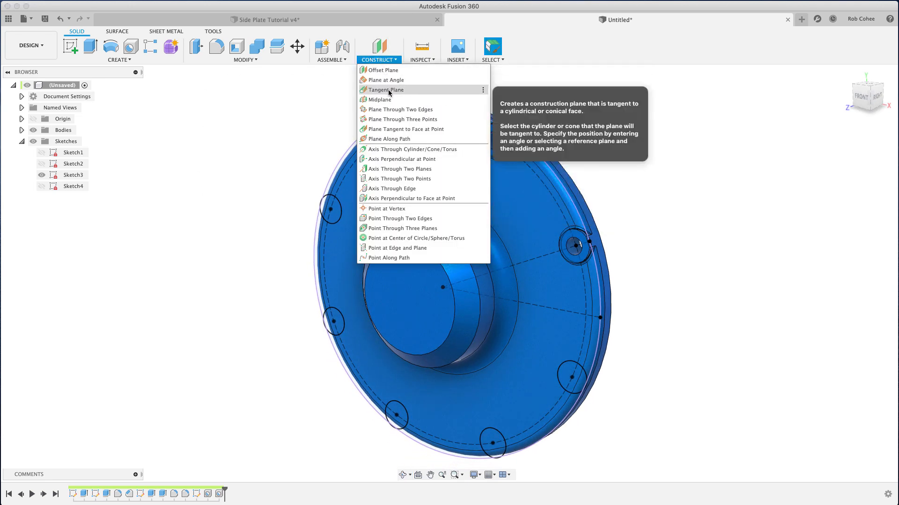
pyautogui.click(385, 80)
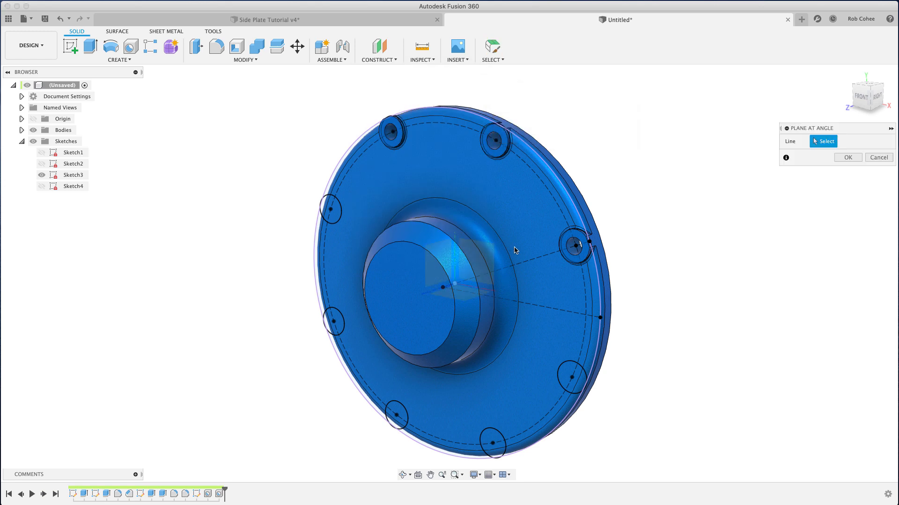
pyautogui.click(516, 255)
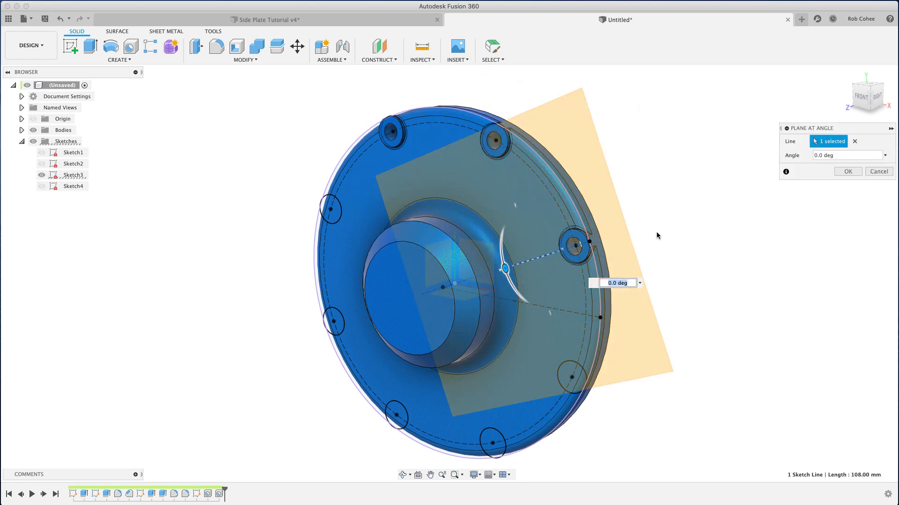
pyautogui.click(845, 154)
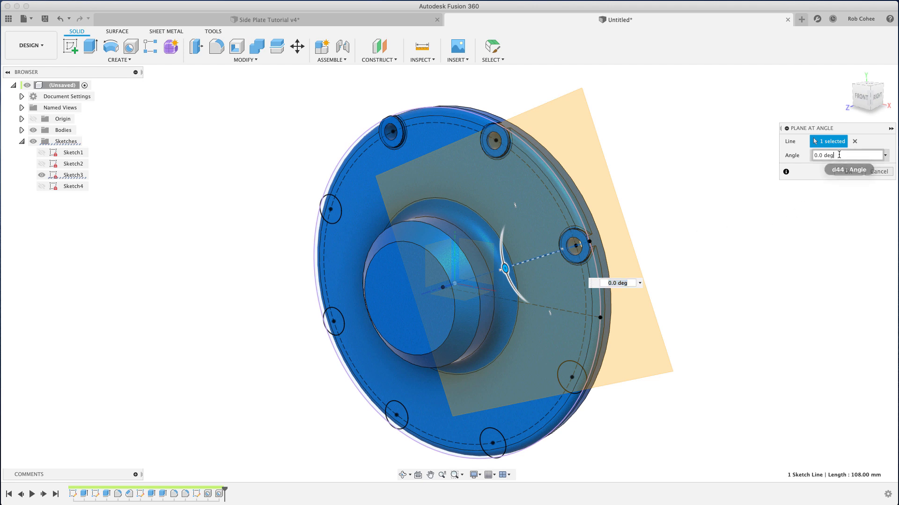
pyautogui.write('90')
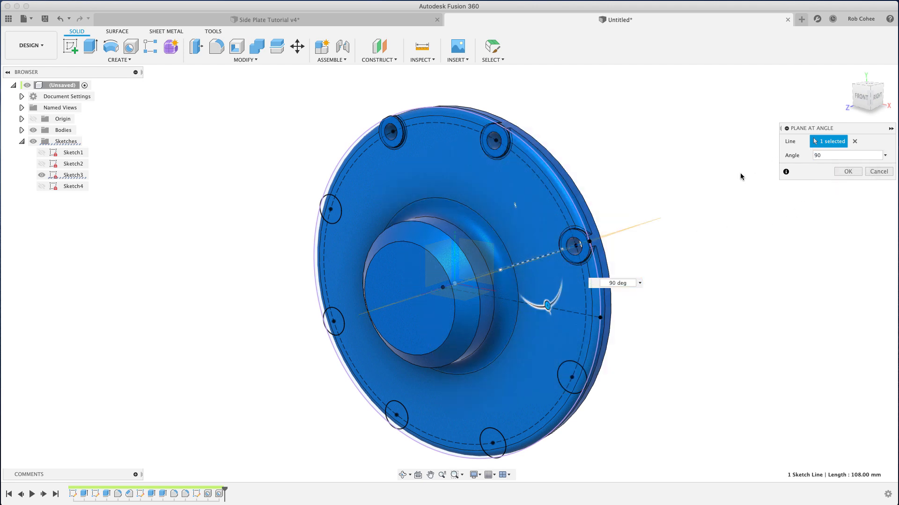
pyautogui.click(847, 172)
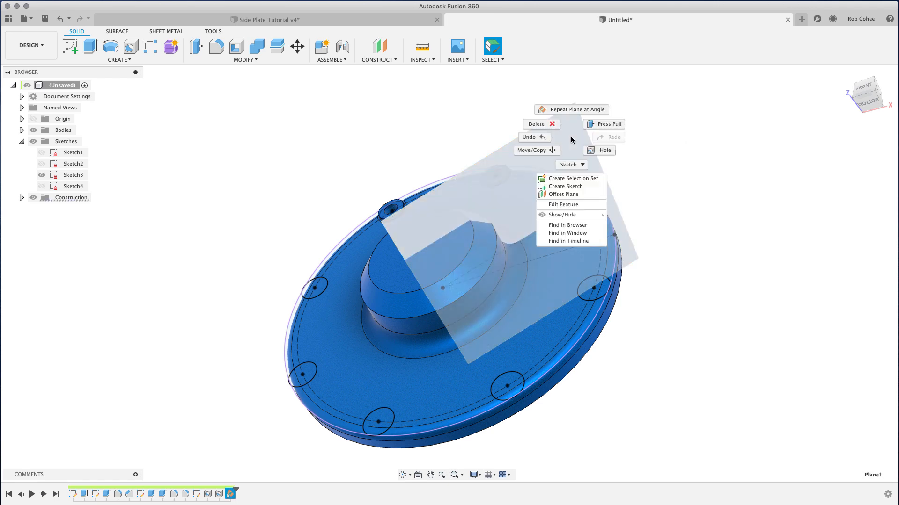
# - Sketch on the new plane with Slice on, project the plate faces in, and begin the rib profile line
pyautogui.click(565, 186)
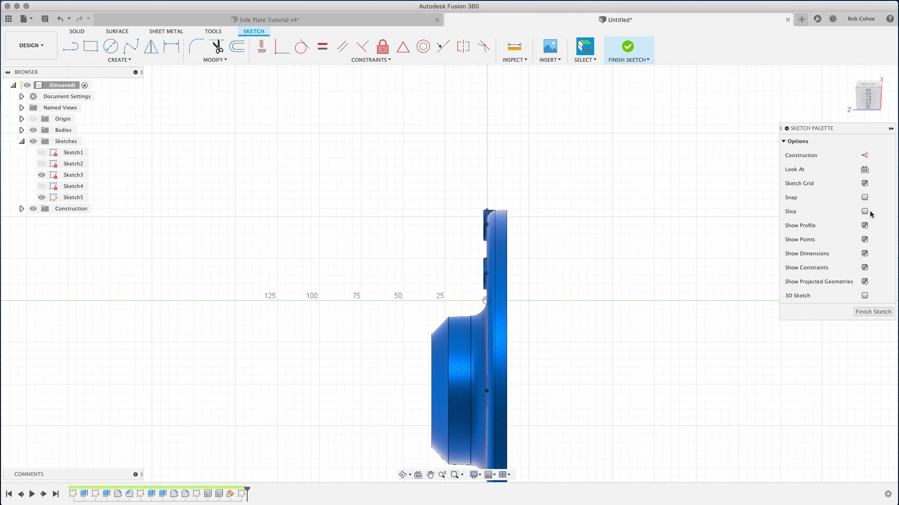
pyautogui.click(864, 211)
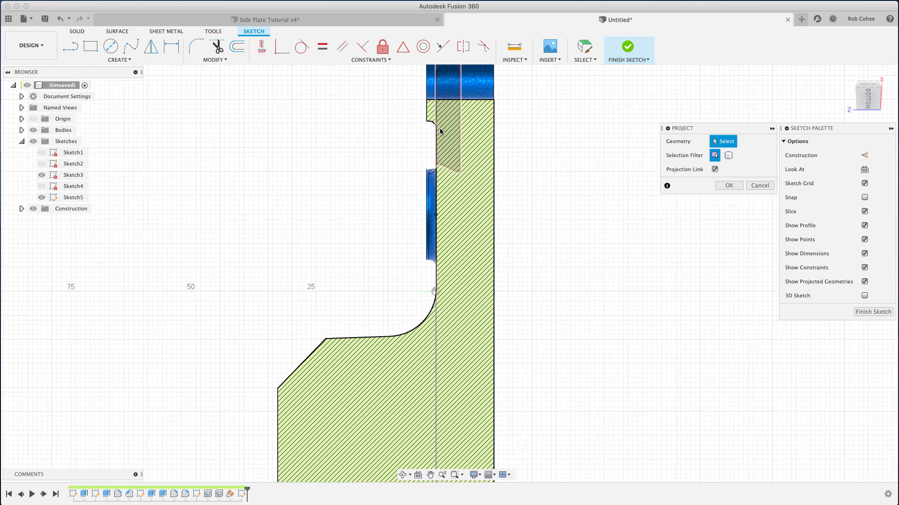
pyautogui.click(427, 121)
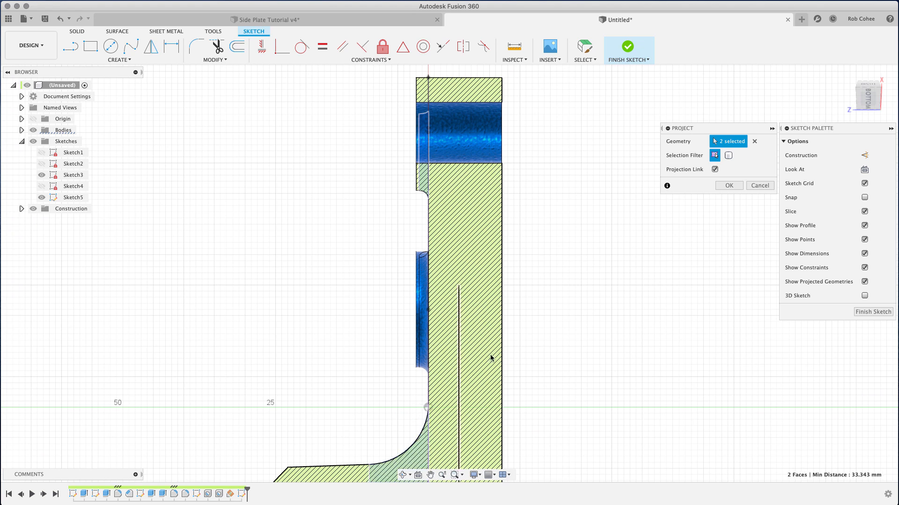
pyautogui.click(728, 185)
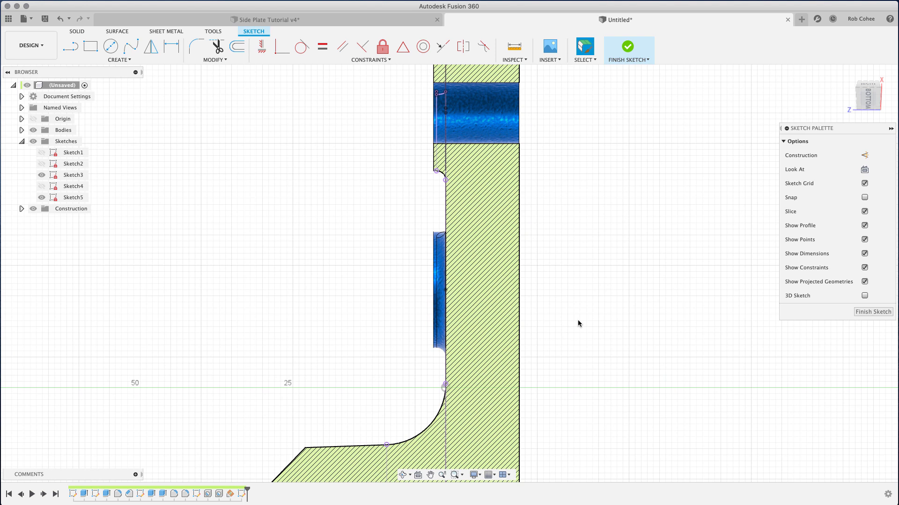
pyautogui.moveTo(424, 197)
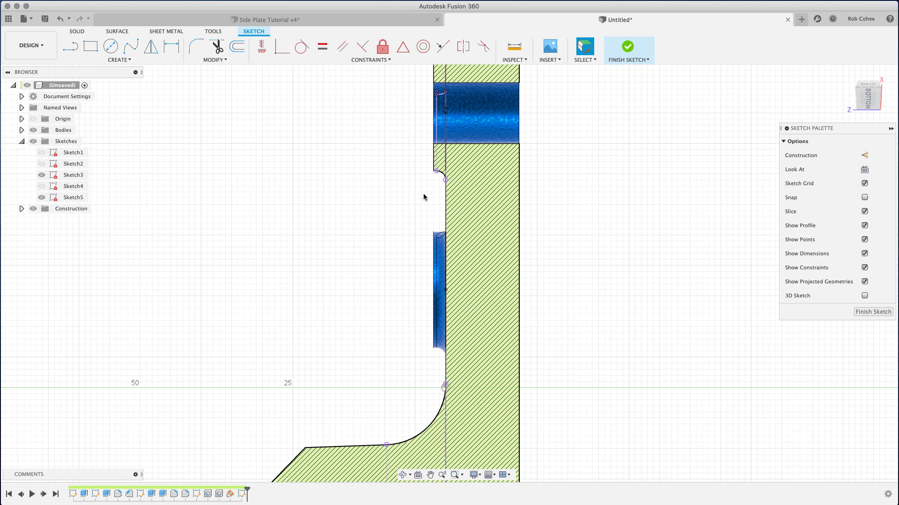
pyautogui.click(70, 47)
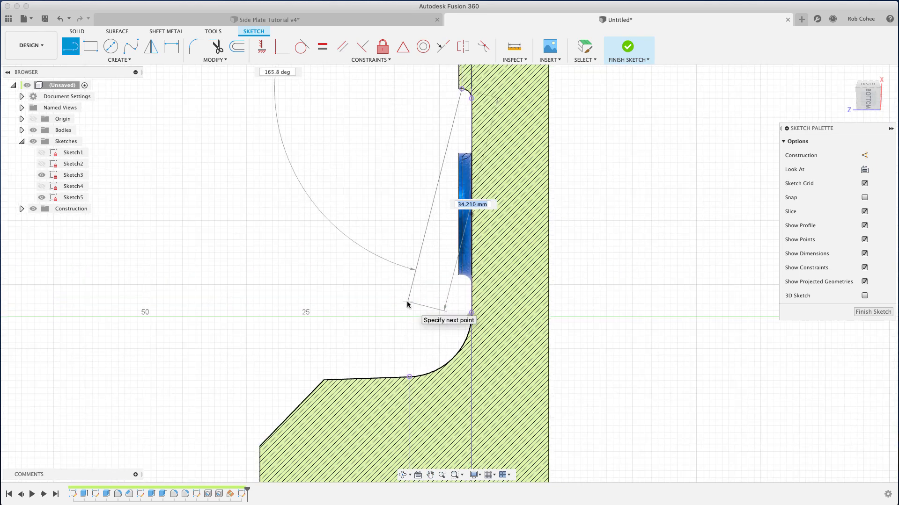
# - Intersect the plate body into the sketch and draw the sloped rib line dimensioned 2.00
pyautogui.press('Escape')
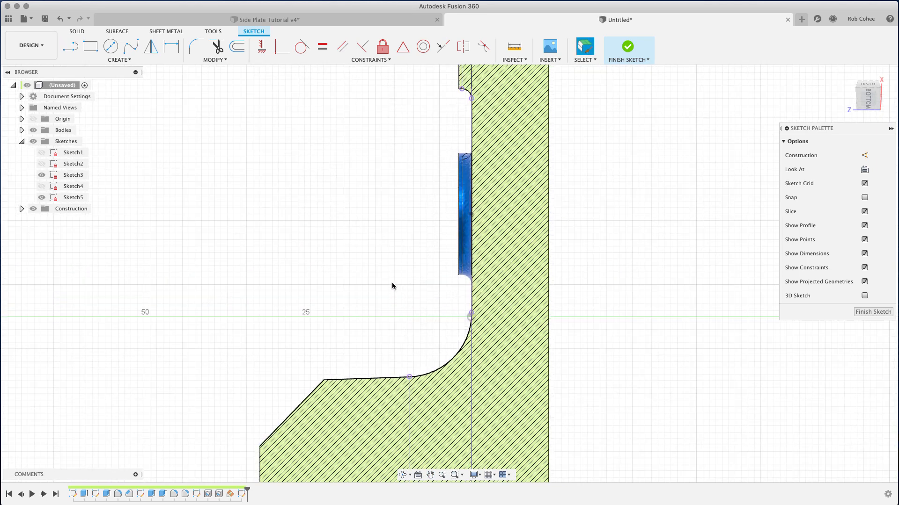
pyautogui.click(119, 58)
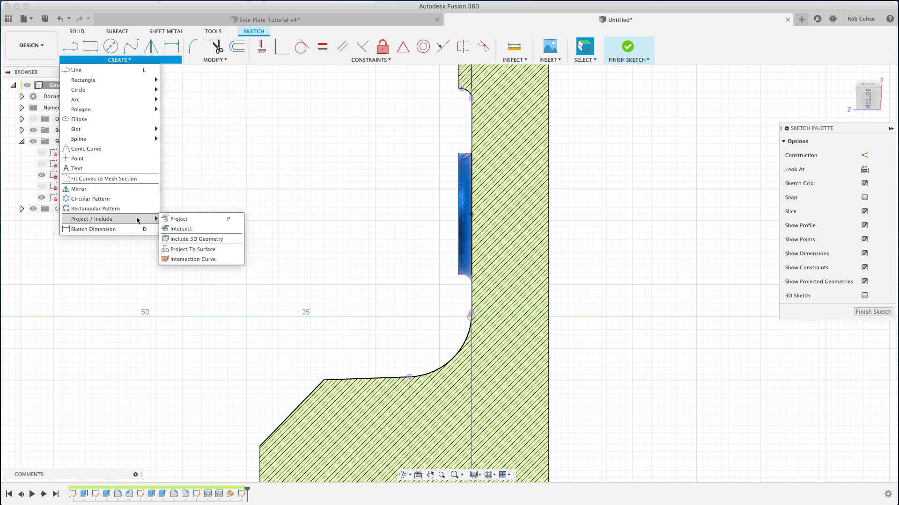
pyautogui.moveTo(181, 228)
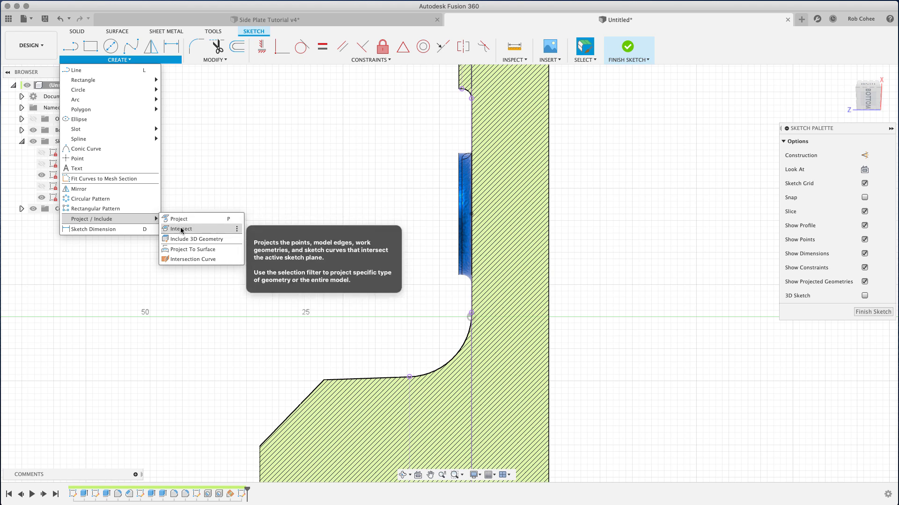
pyautogui.click(182, 228)
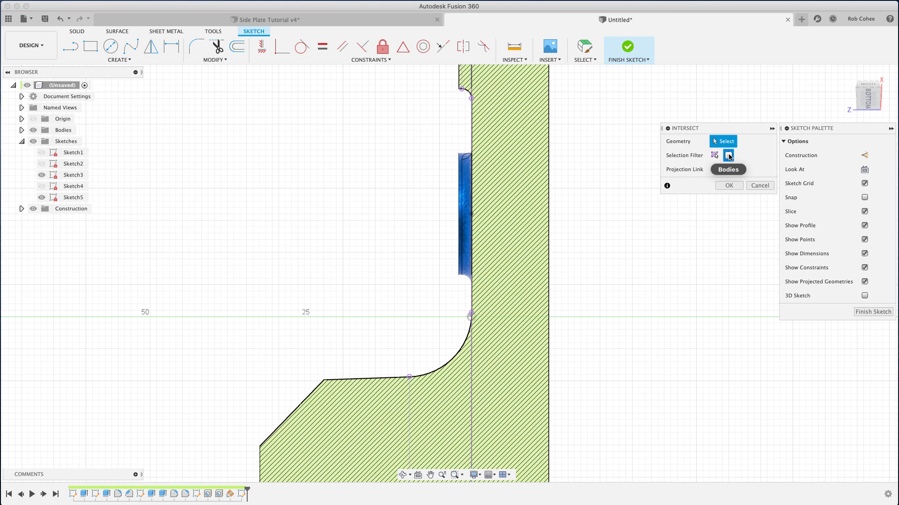
pyautogui.click(464, 218)
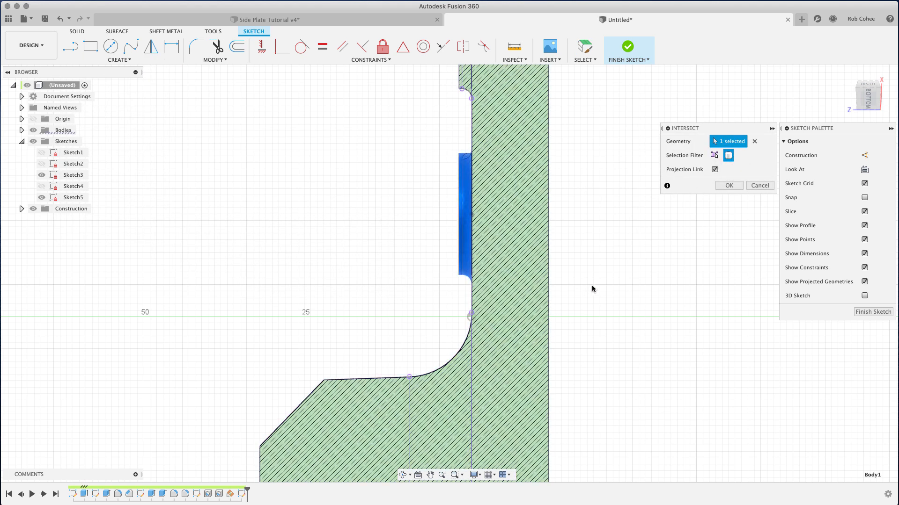
pyautogui.moveTo(864, 170)
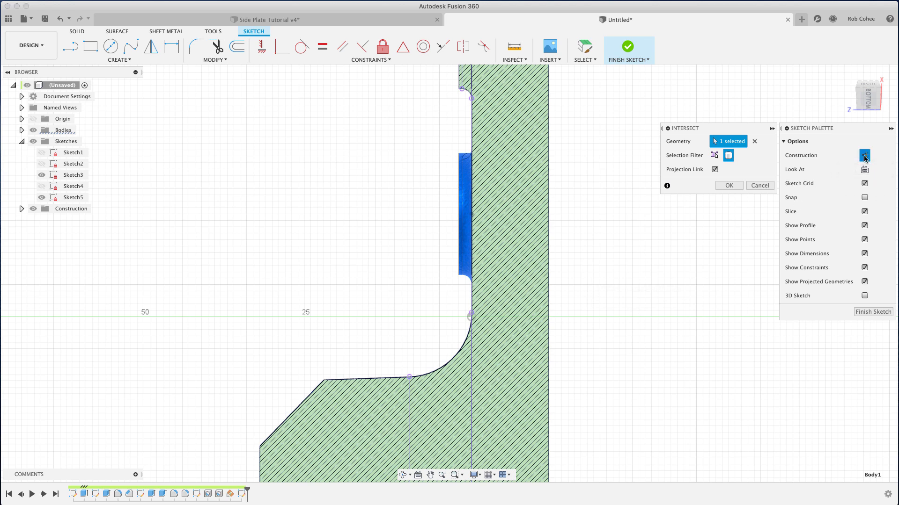
pyautogui.click(728, 186)
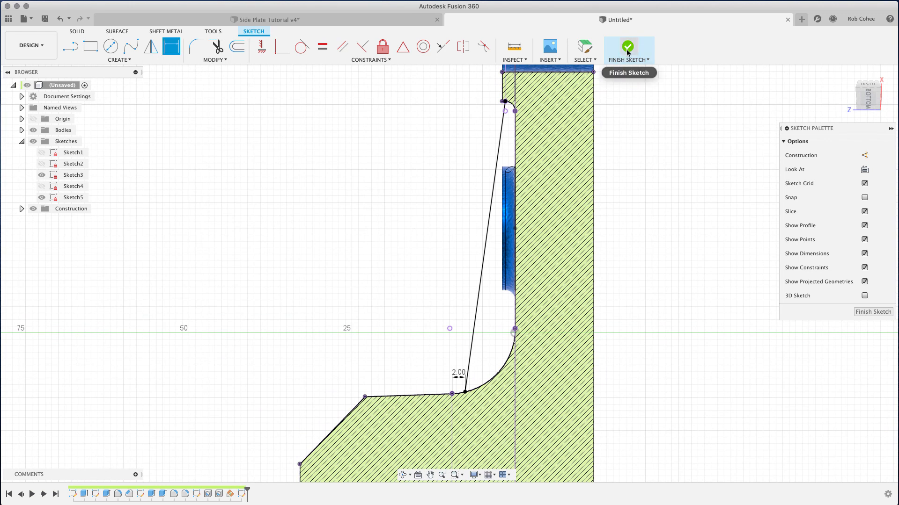
# - Finish the rib profile sketch and return to the 3D side plate
pyautogui.click(627, 47)
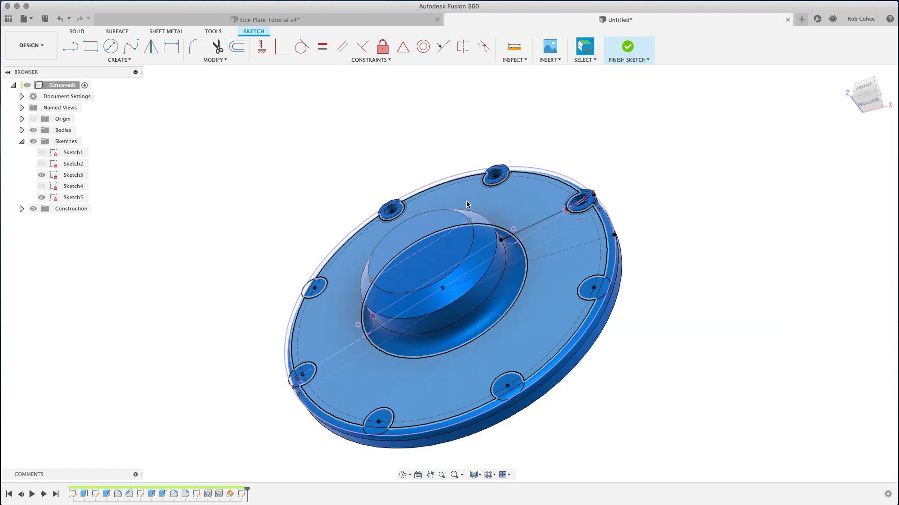
pyautogui.click(627, 47)
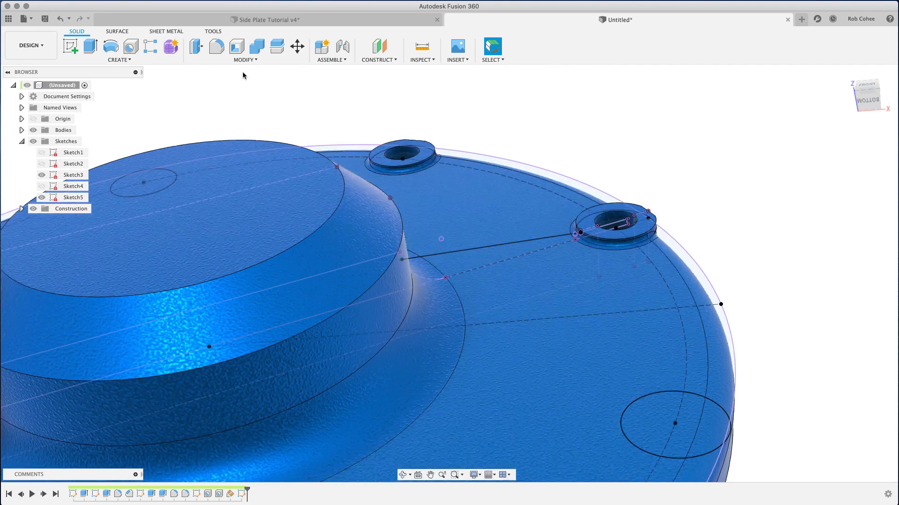
pyautogui.click(119, 50)
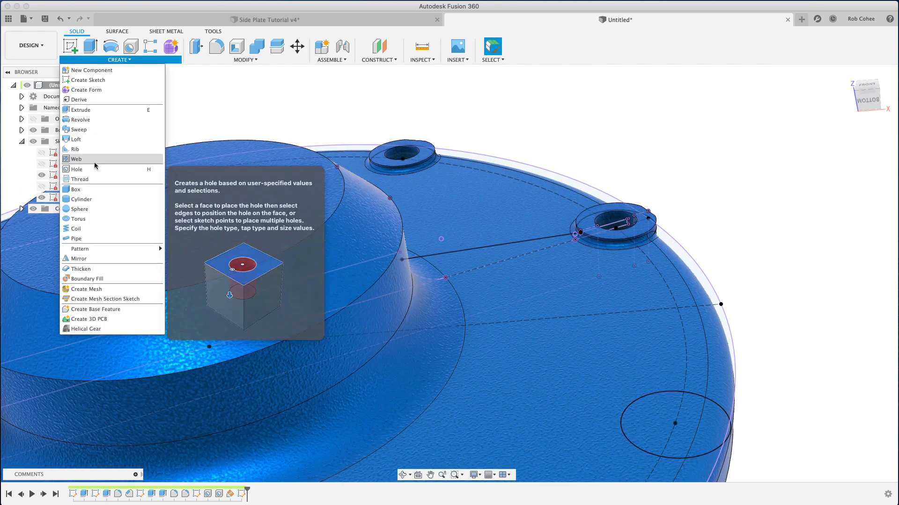
pyautogui.click(76, 159)
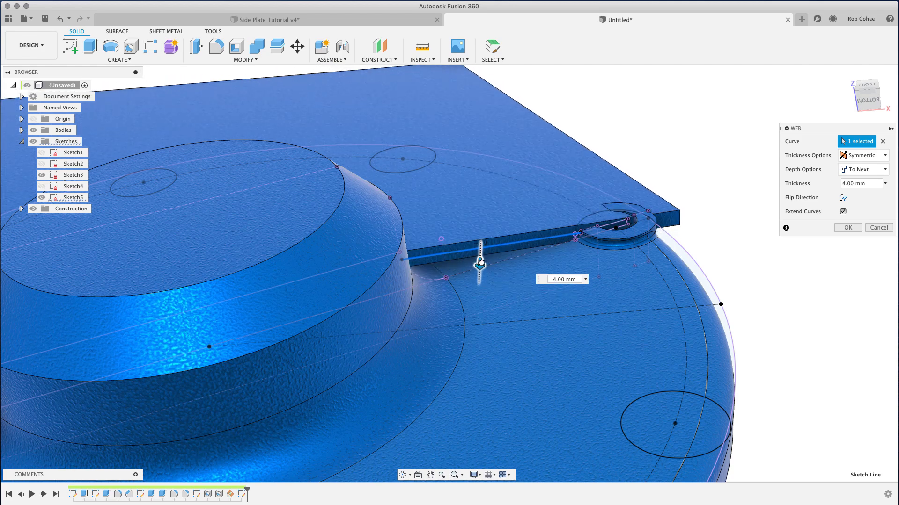
pyautogui.moveTo(879, 227)
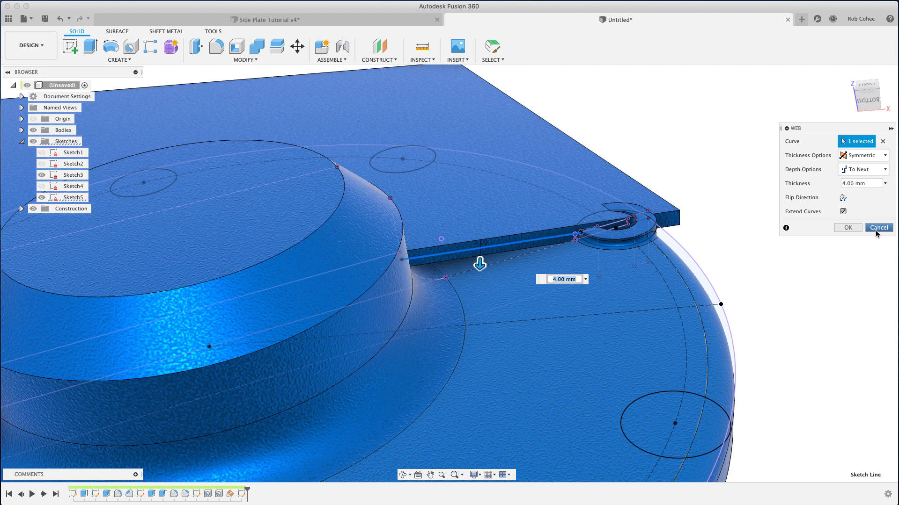
pyautogui.click(878, 228)
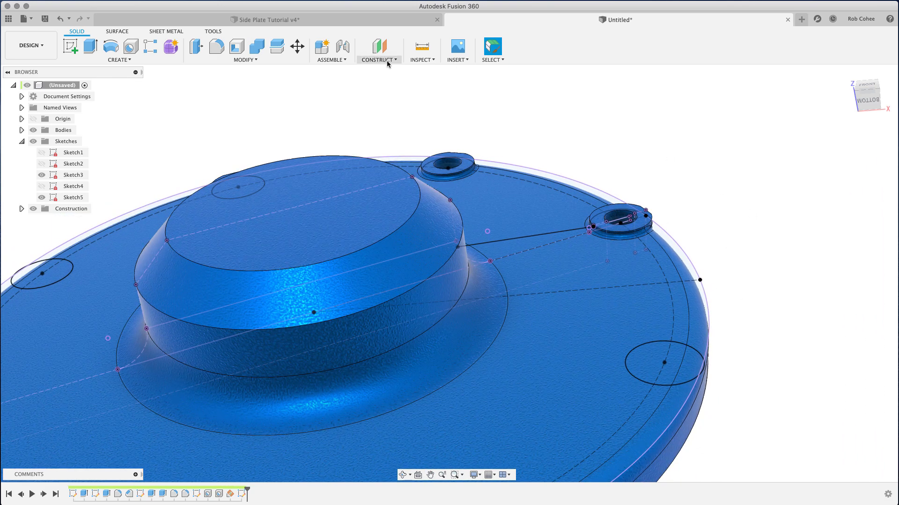
# - Add a Plane at Angle of 0 degrees through the rib sketch line
pyautogui.click(377, 59)
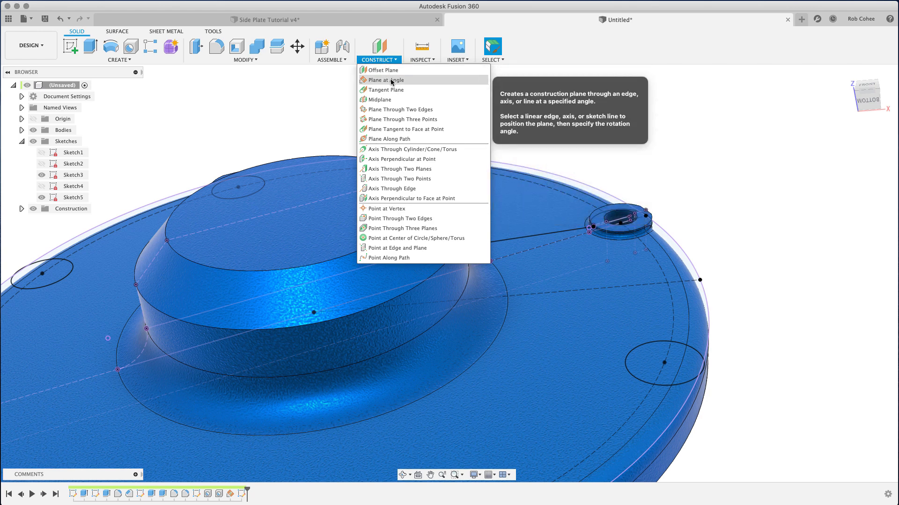
pyautogui.click(387, 79)
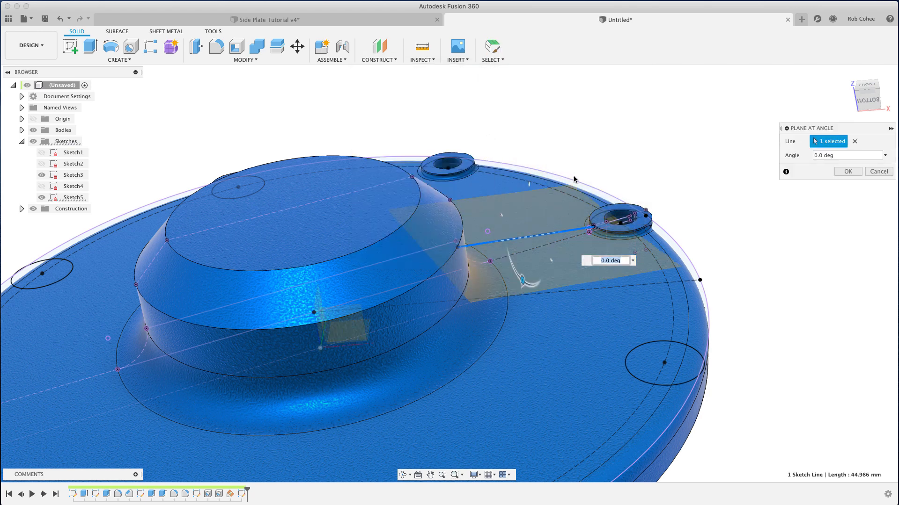
pyautogui.moveTo(690, 180)
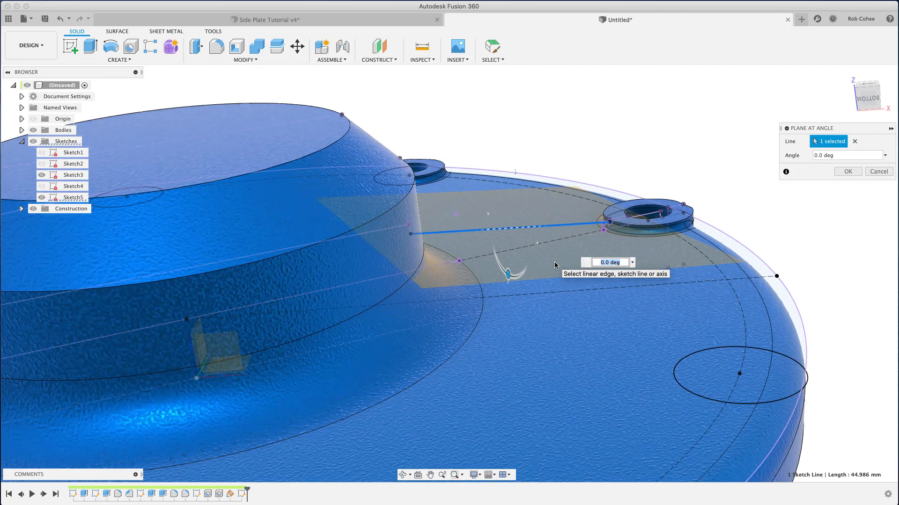
pyautogui.moveTo(834, 179)
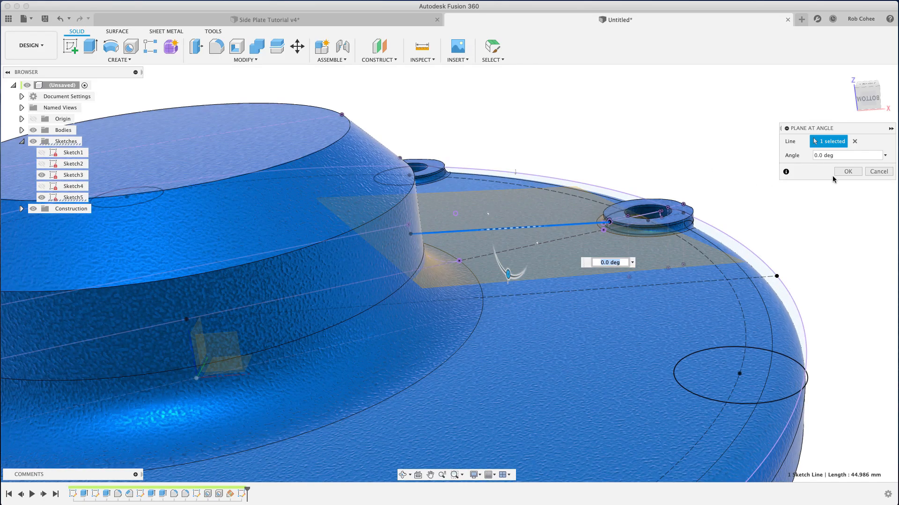
pyautogui.click(847, 170)
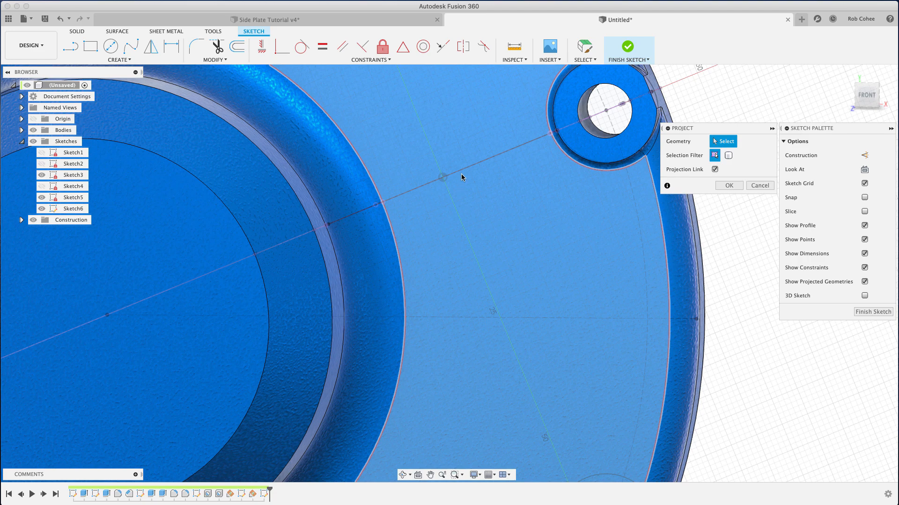
# - Project the rib line into the new sketch on the angled plane
pyautogui.click(441, 177)
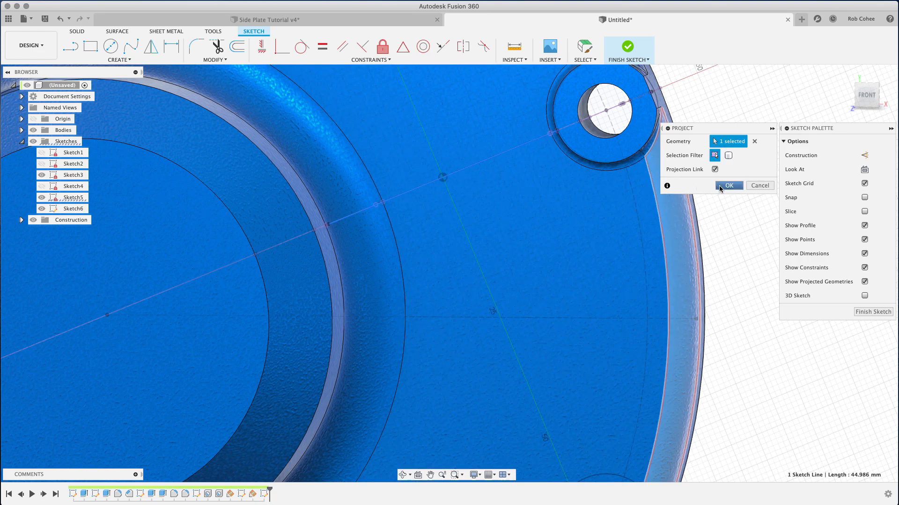
pyautogui.click(728, 185)
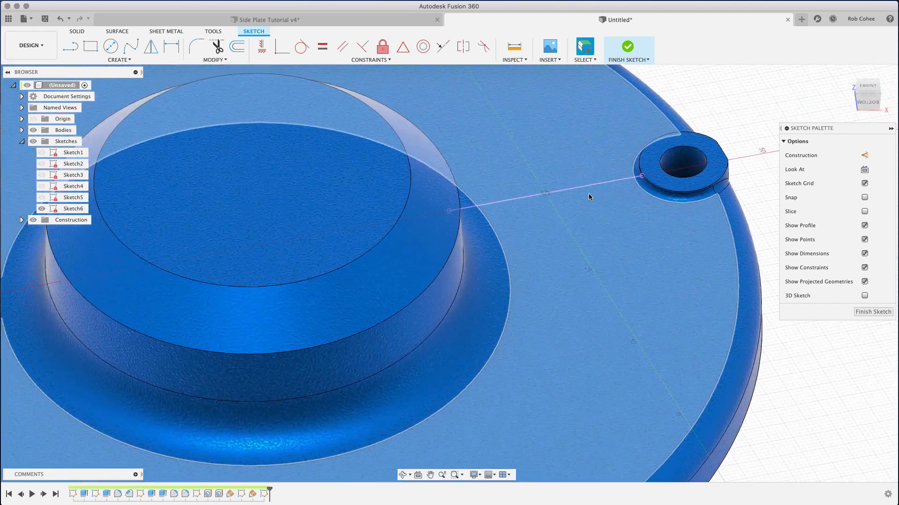
pyautogui.moveTo(636, 52)
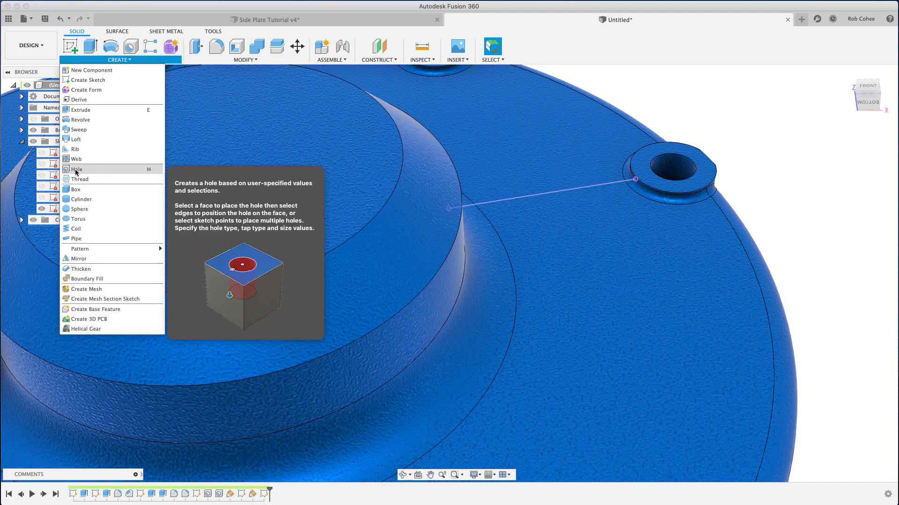
# - Create a 5 mm thick web rib from the projected line, hub to outer boss
pyautogui.click(76, 159)
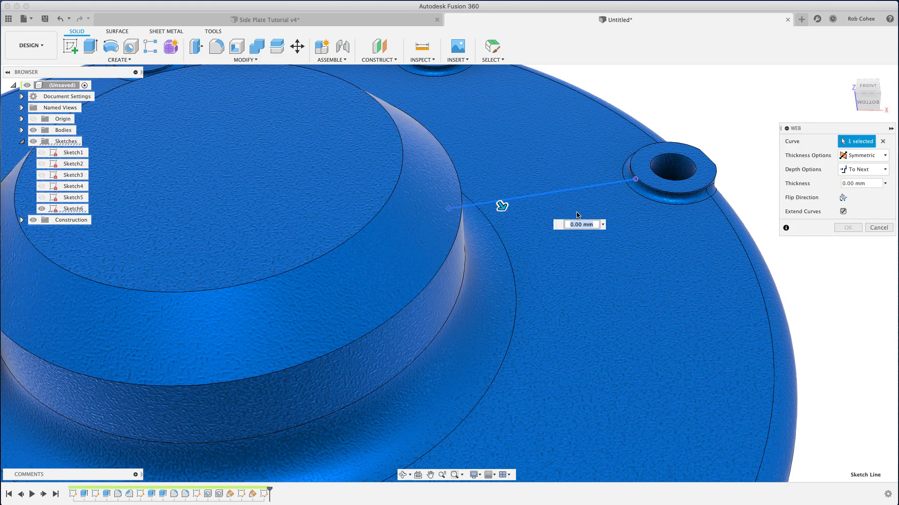
pyautogui.write('2.00')
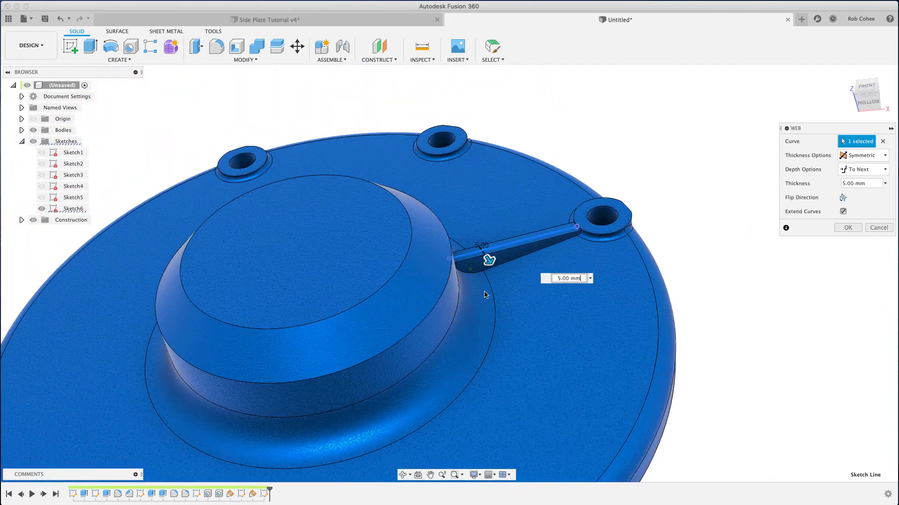
pyautogui.moveTo(848, 227)
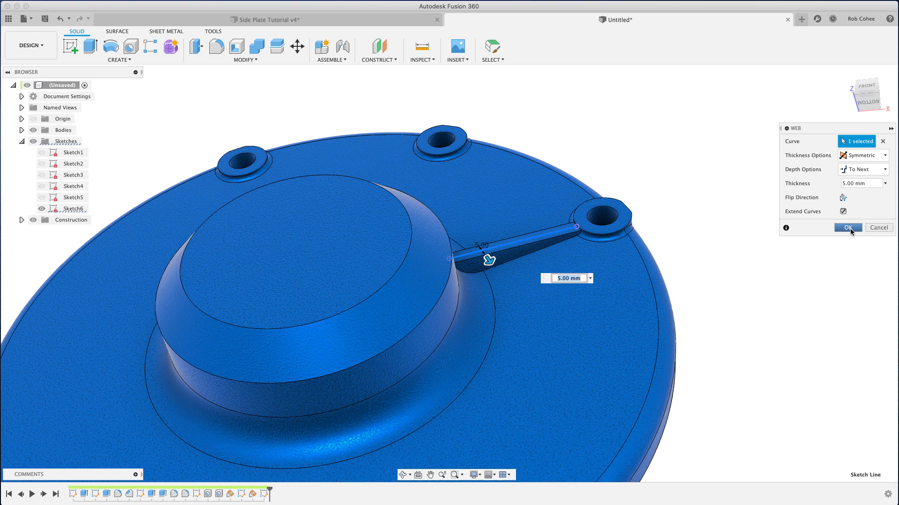
pyautogui.click(847, 228)
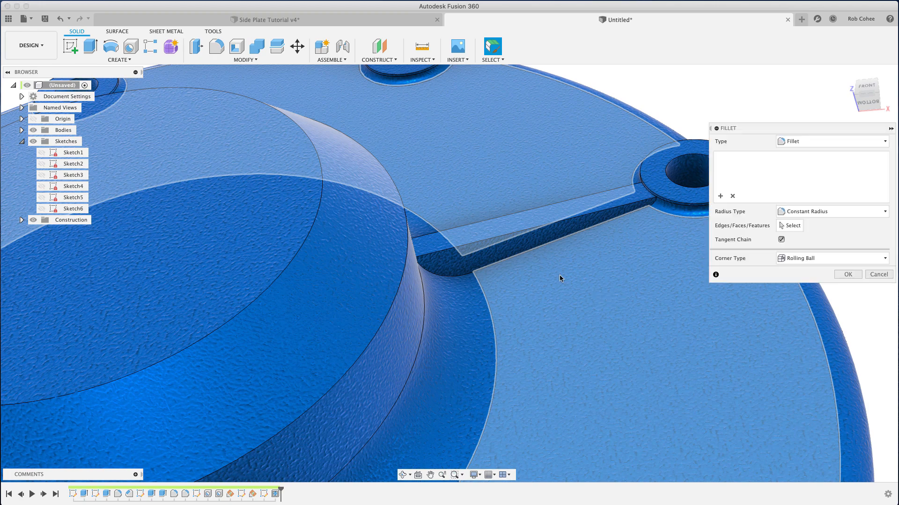
# - Fillet the web rib's edges with a 1.25 mm radius
pyautogui.click(505, 261)
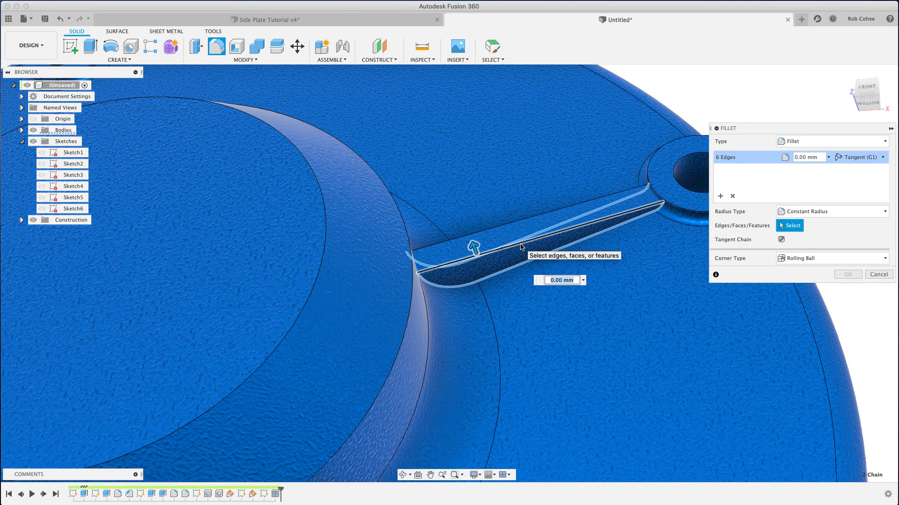
pyautogui.click(507, 224)
pyautogui.write('1.25')
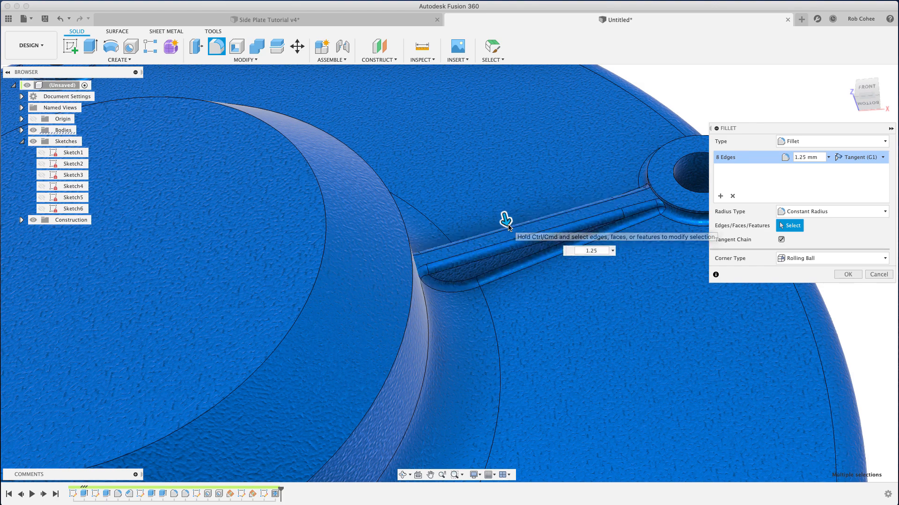
pyautogui.moveTo(829, 277)
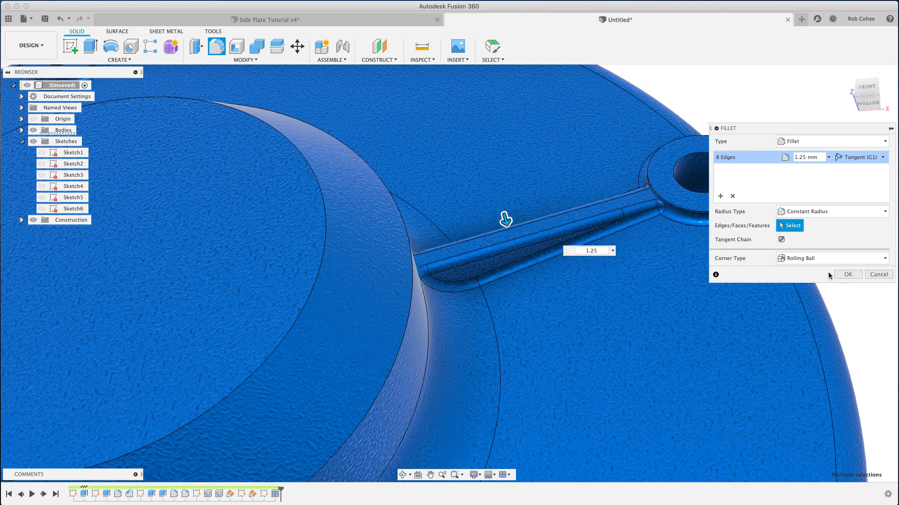
pyautogui.click(848, 274)
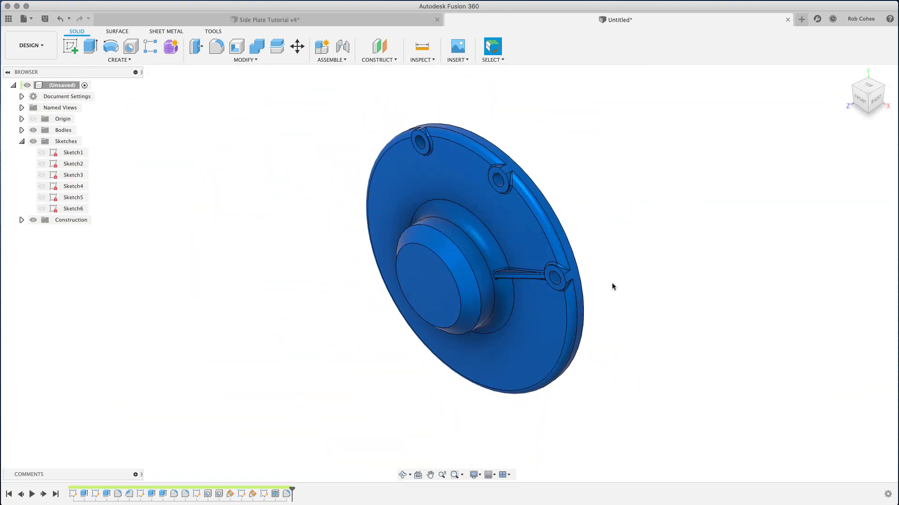
# - Start a circular pattern set to repeat features rather than bodies
pyautogui.click(119, 60)
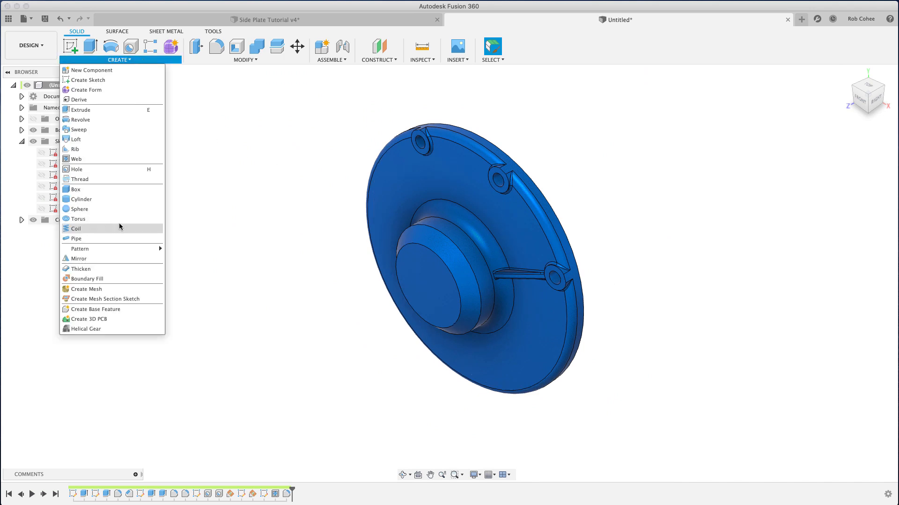
pyautogui.click(78, 249)
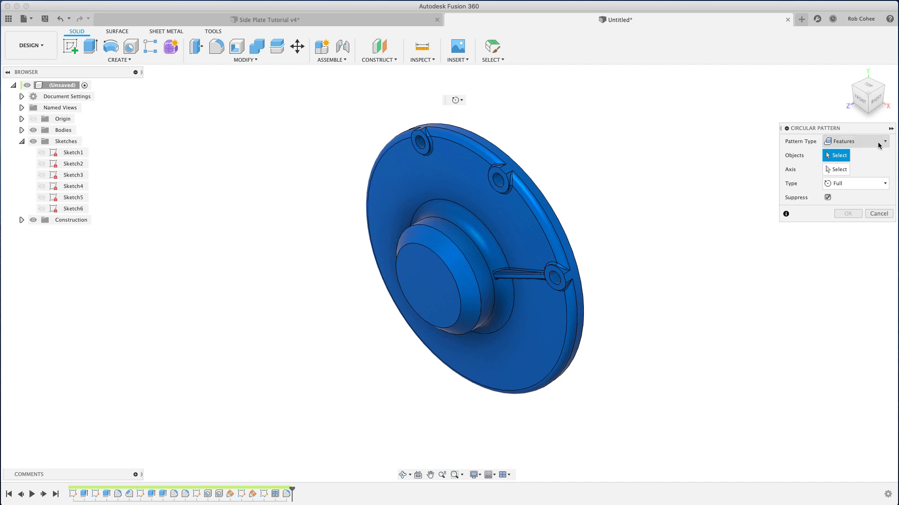
pyautogui.click(885, 142)
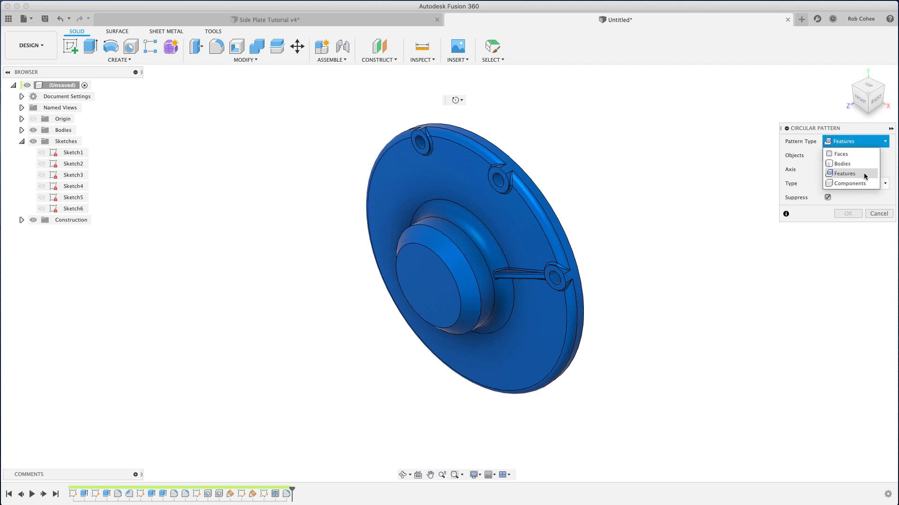
pyautogui.click(842, 173)
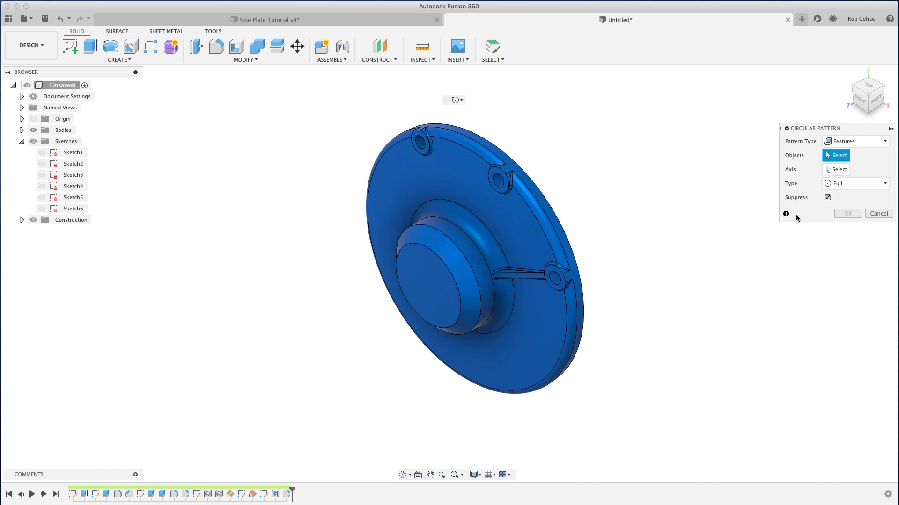
pyautogui.moveTo(153, 495)
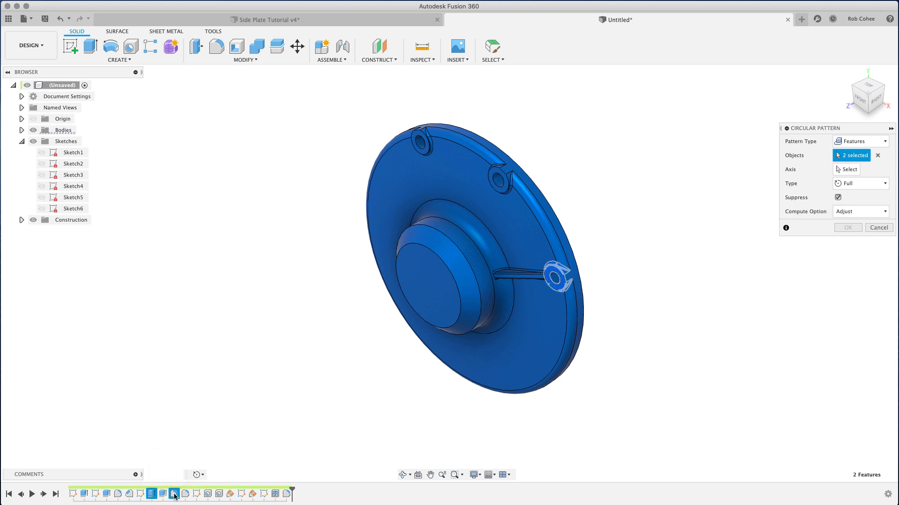
# - Pattern the boss and rib features eight times around the plate's central axis
pyautogui.click(559, 275)
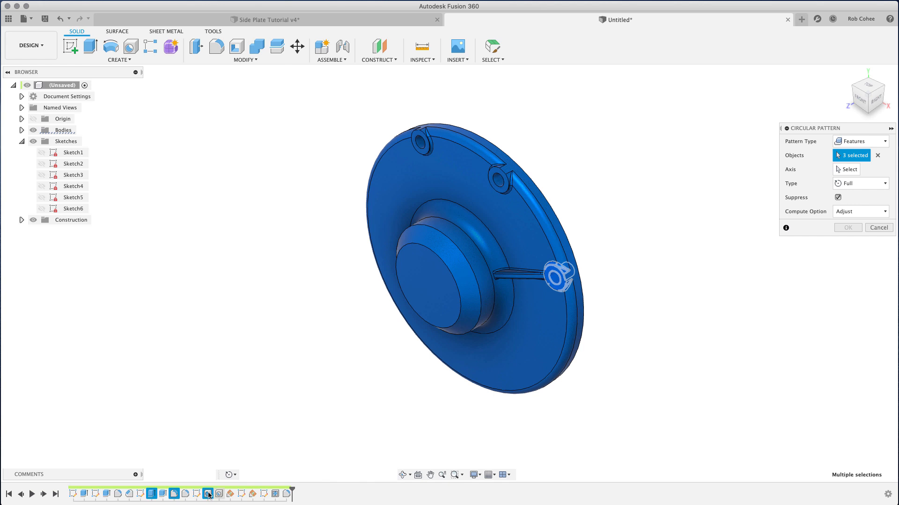
pyautogui.click(519, 275)
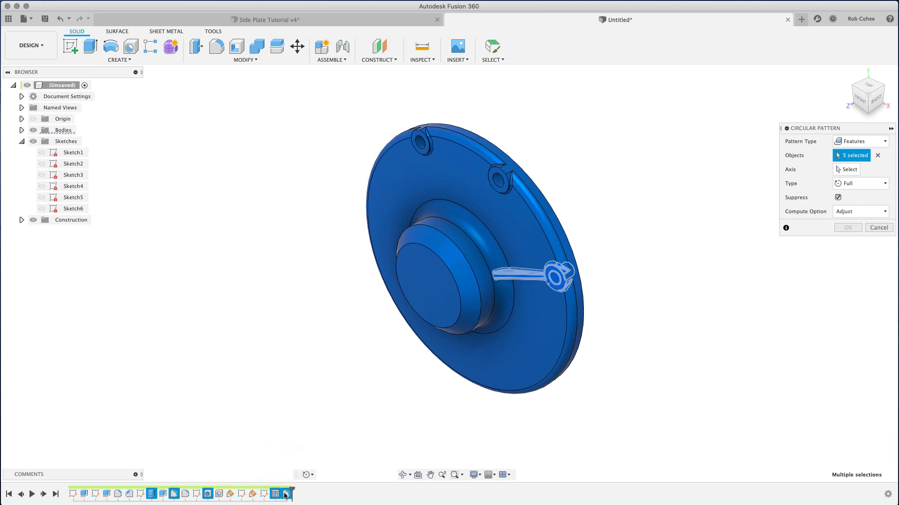
pyautogui.click(849, 169)
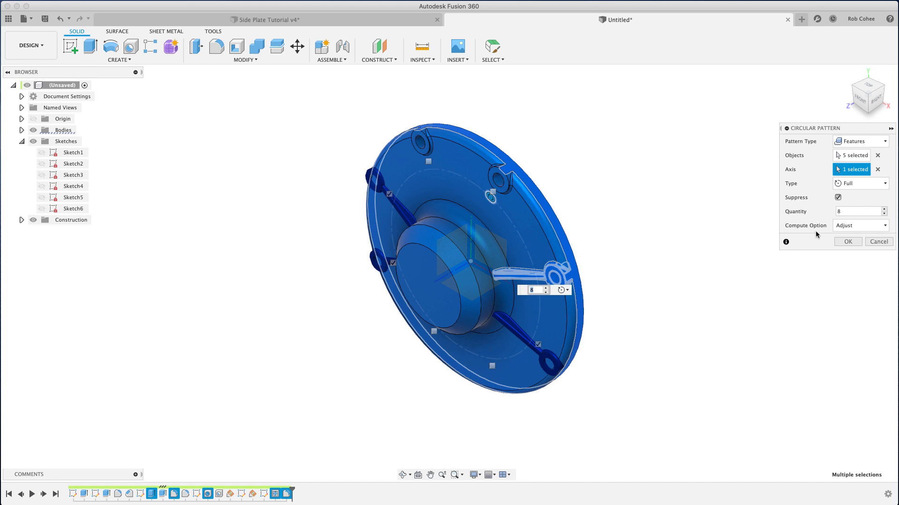
pyautogui.moveTo(635, 262)
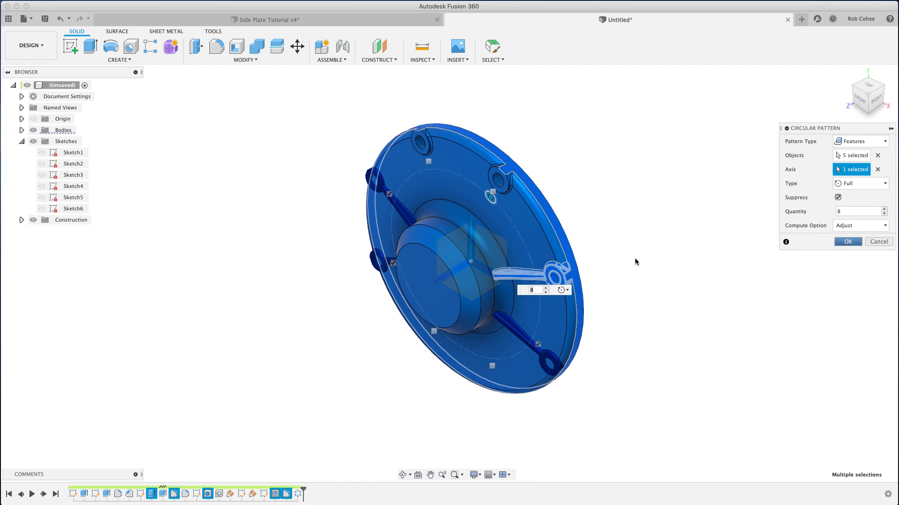
pyautogui.click(847, 241)
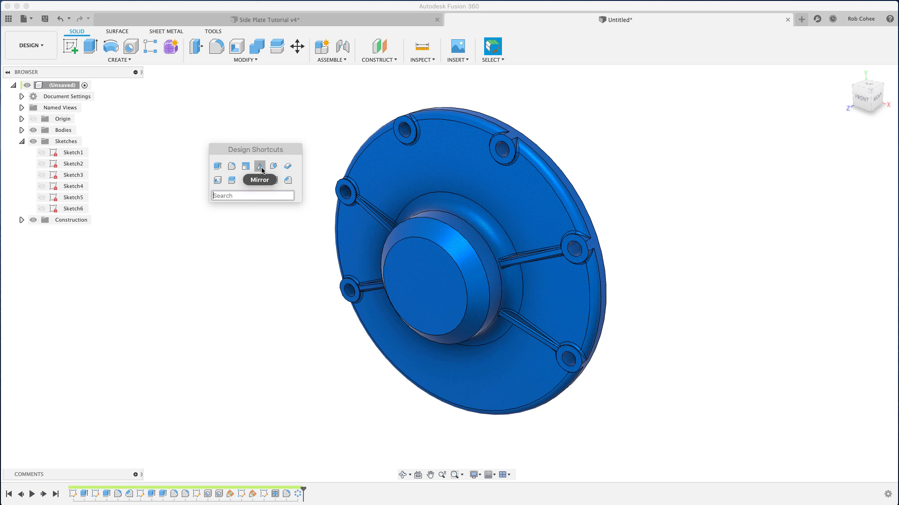
# - Mirror the three top boss features across the mid plane to the bottom edge
pyautogui.click(259, 166)
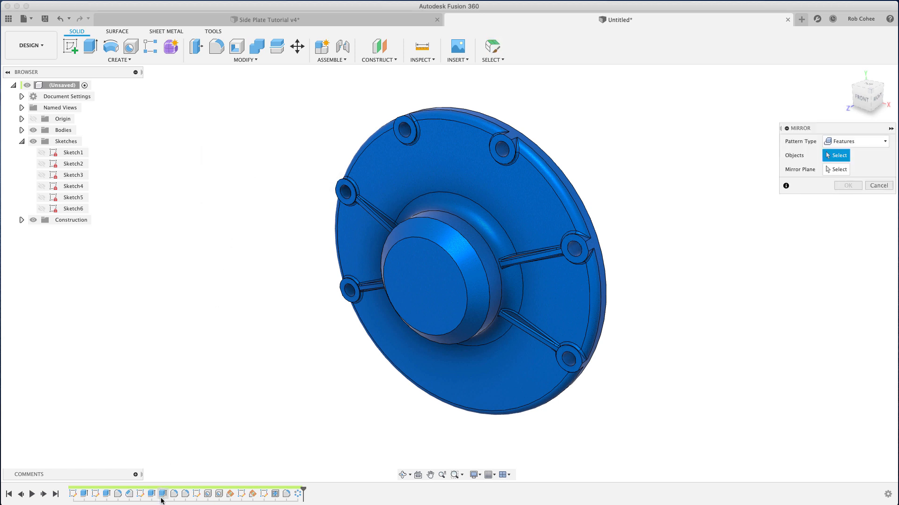
pyautogui.click(185, 493)
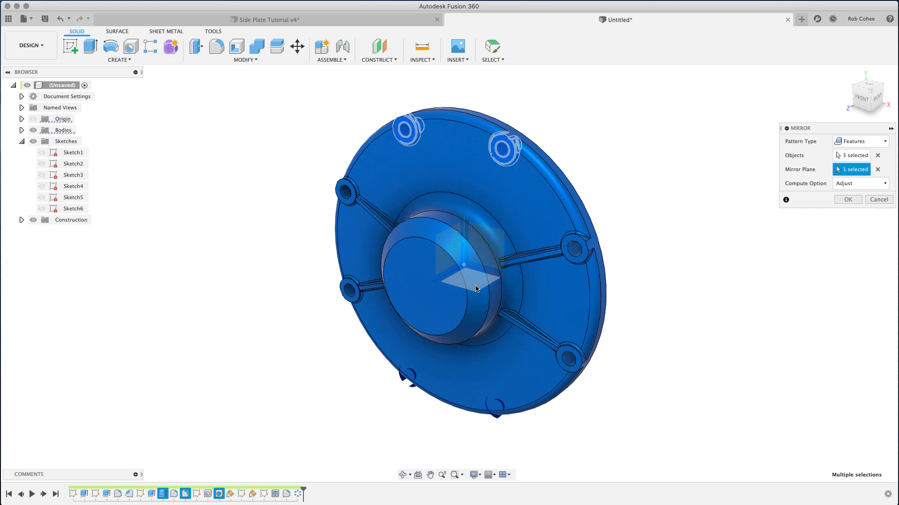
pyautogui.click(848, 199)
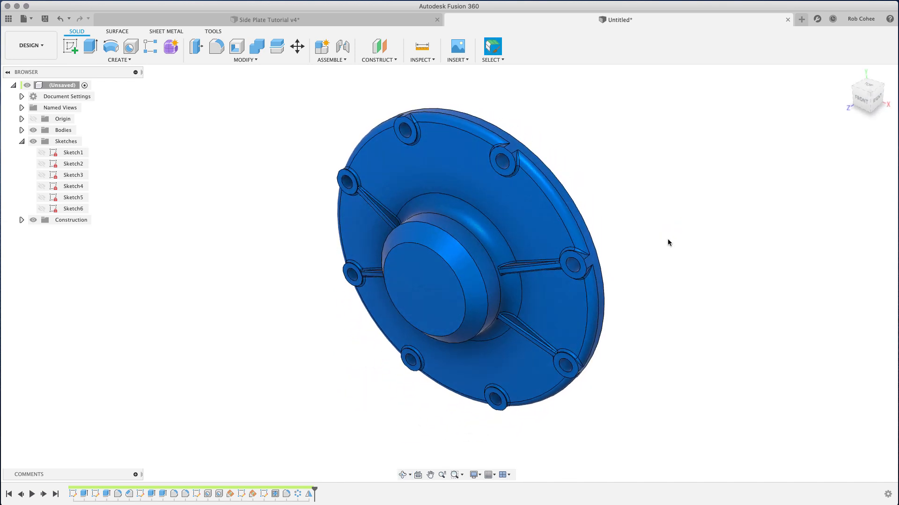
pyautogui.click(404, 474)
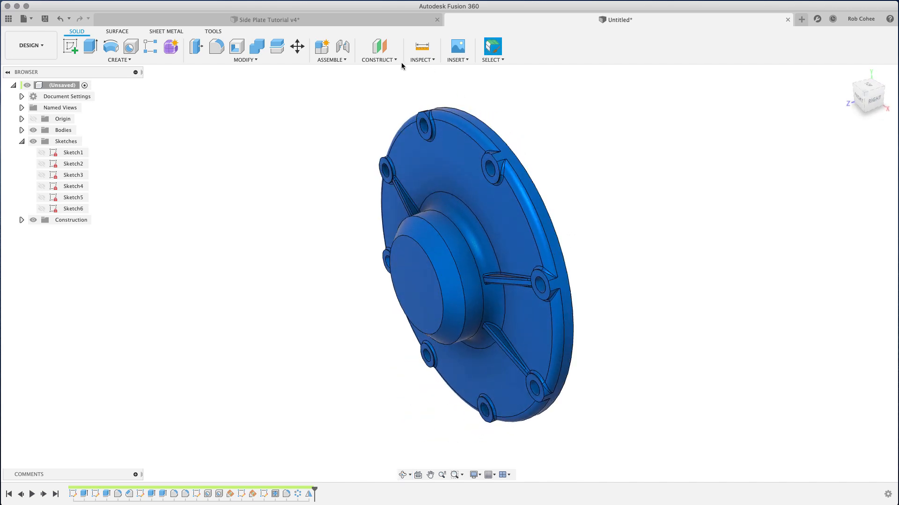
# - Create a construction plane offset -36 mm from the plate's back face and face the front
pyautogui.click(378, 47)
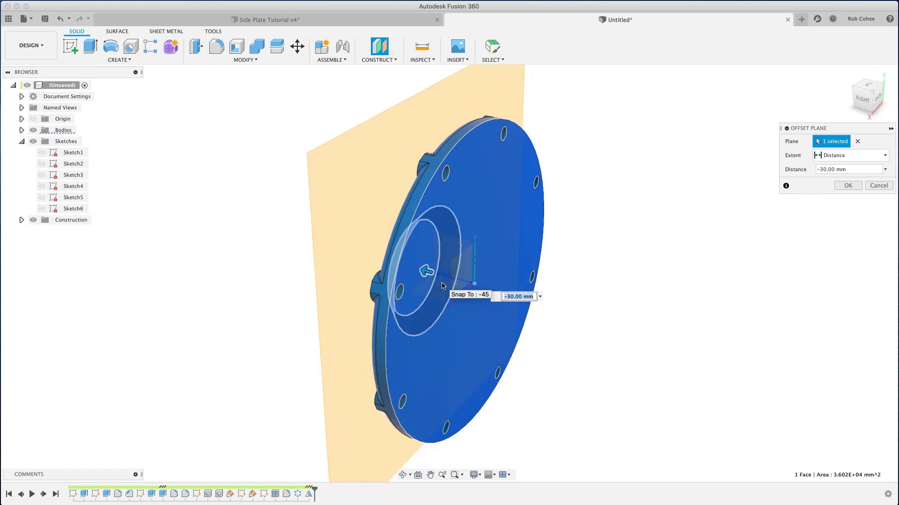
pyautogui.write('-36')
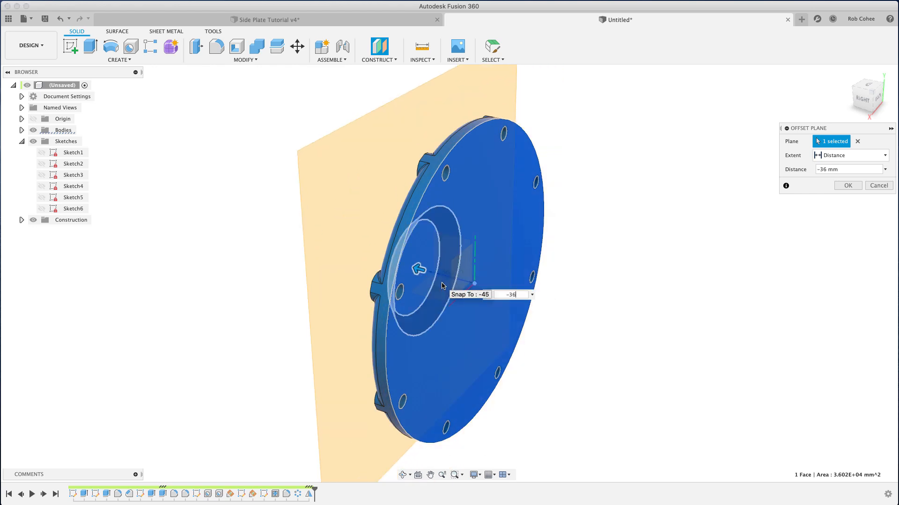
pyautogui.click(847, 185)
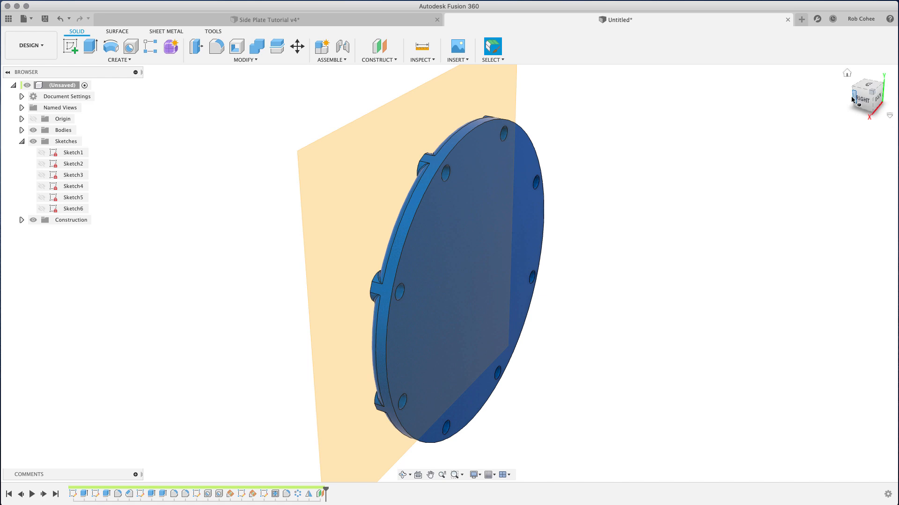
pyautogui.click(869, 96)
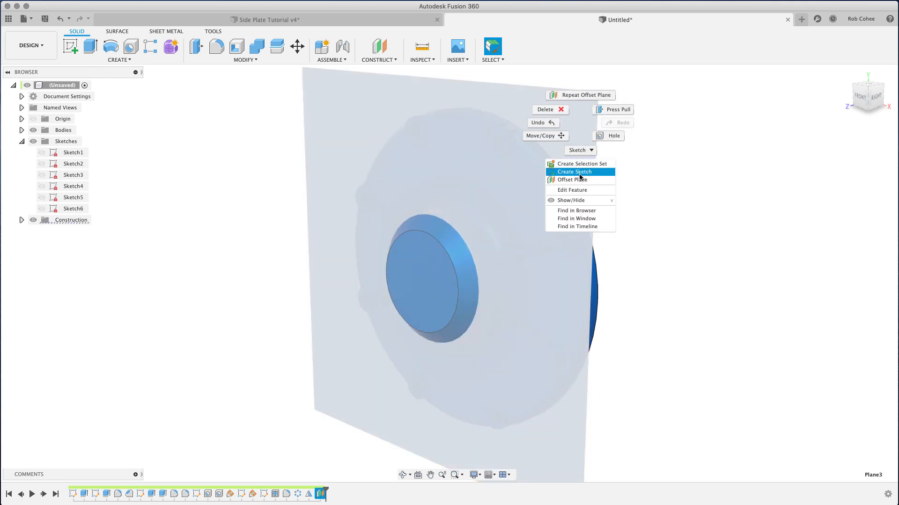
# - Begin a sketch on the 36 mm offset plane, ready to draw a rectangle
pyautogui.click(574, 172)
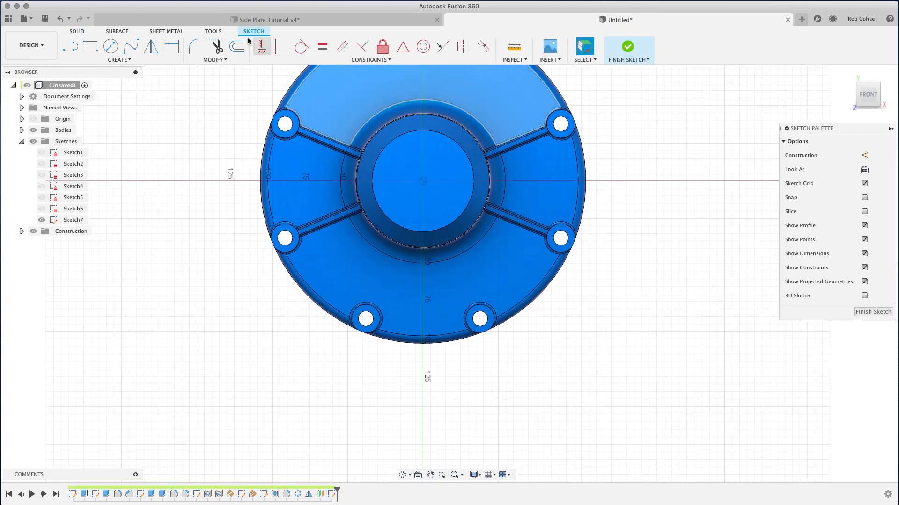
pyautogui.click(90, 45)
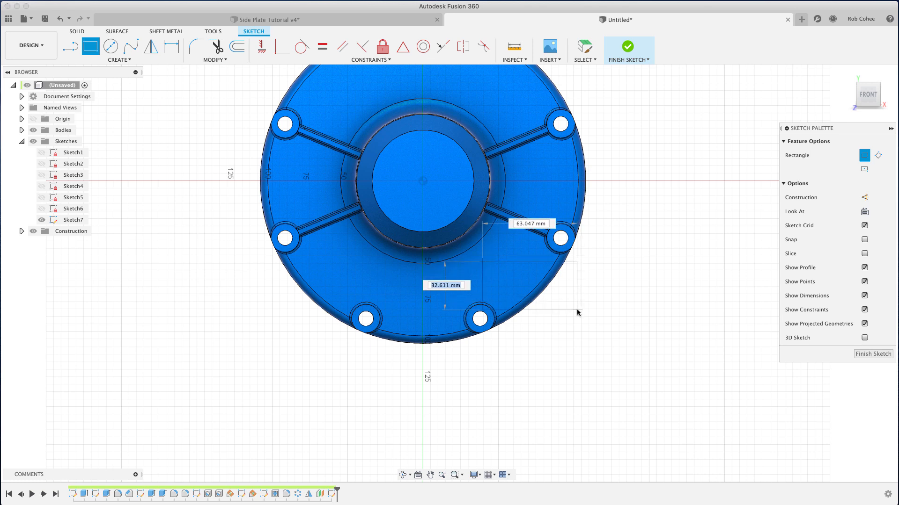
pyautogui.moveTo(577, 313)
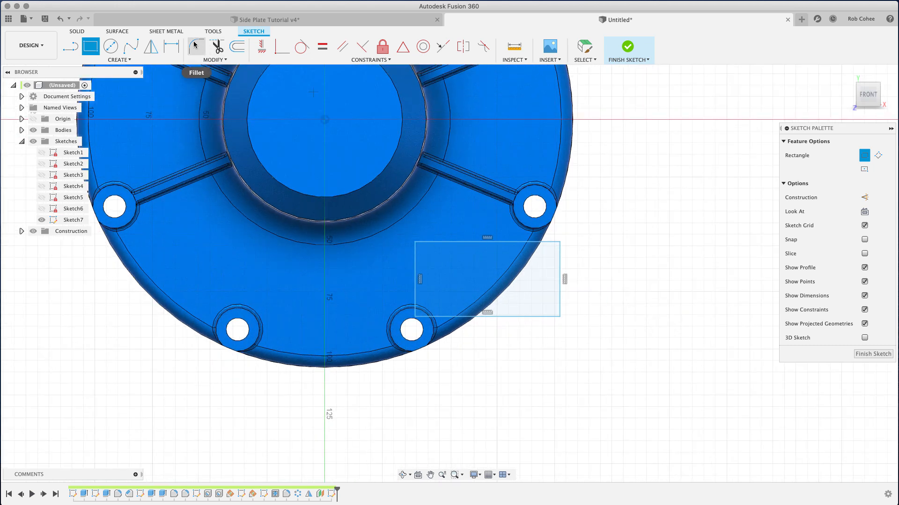
# - Round the rectangle's corners with a 5 mm fillet
pyautogui.click(196, 47)
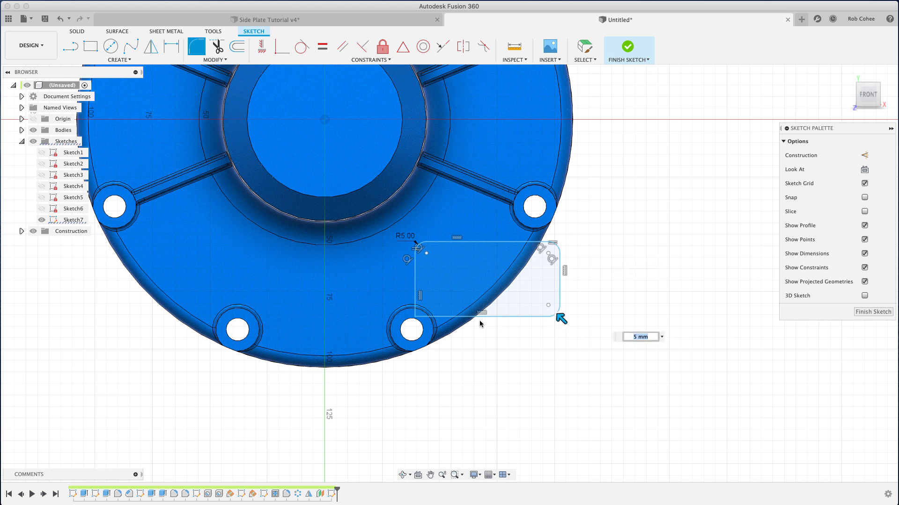
pyautogui.moveTo(568, 310)
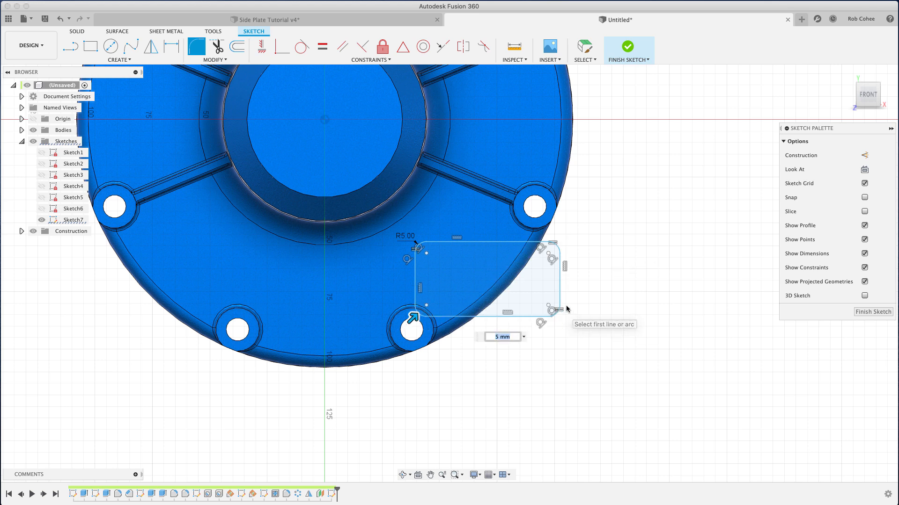
pyautogui.moveTo(602, 287)
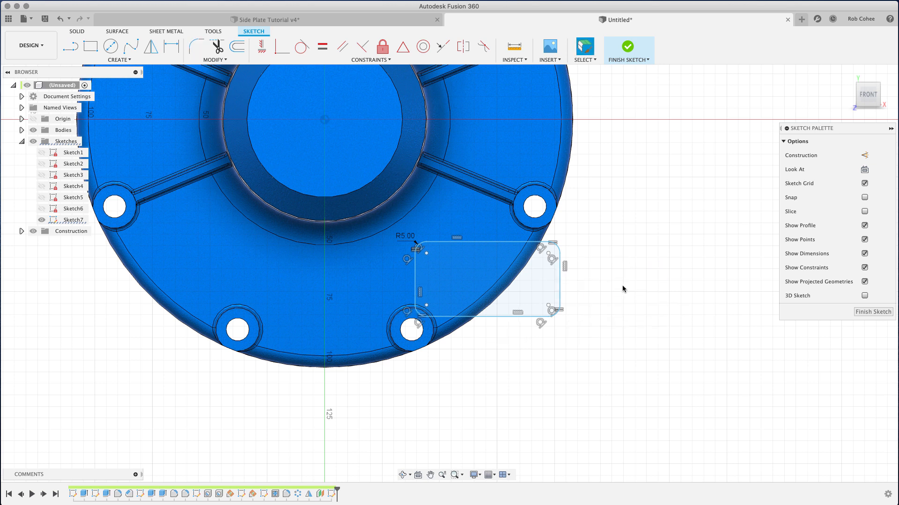
# - Dimension the rounded rectangle 52 by 31 mm, offset 49 and 38 mm from the centre
pyautogui.click(489, 314)
pyautogui.write('54')
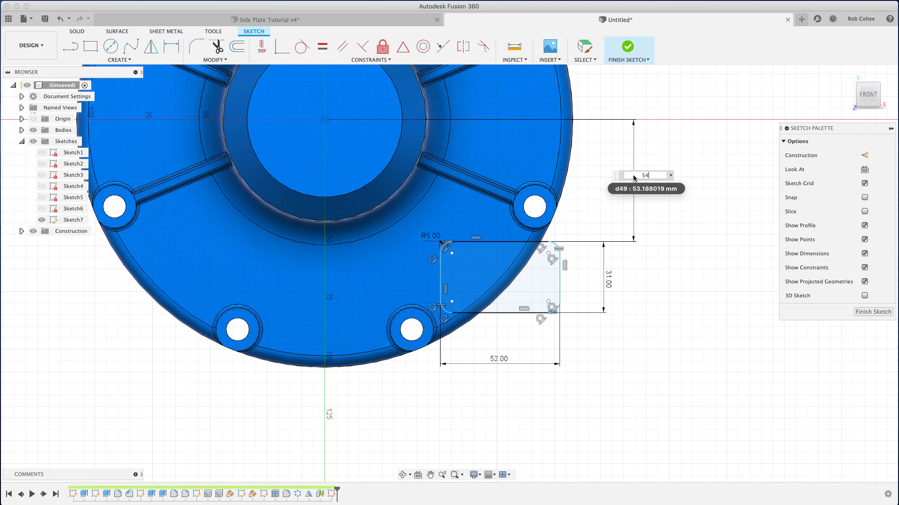
pyautogui.write('50')
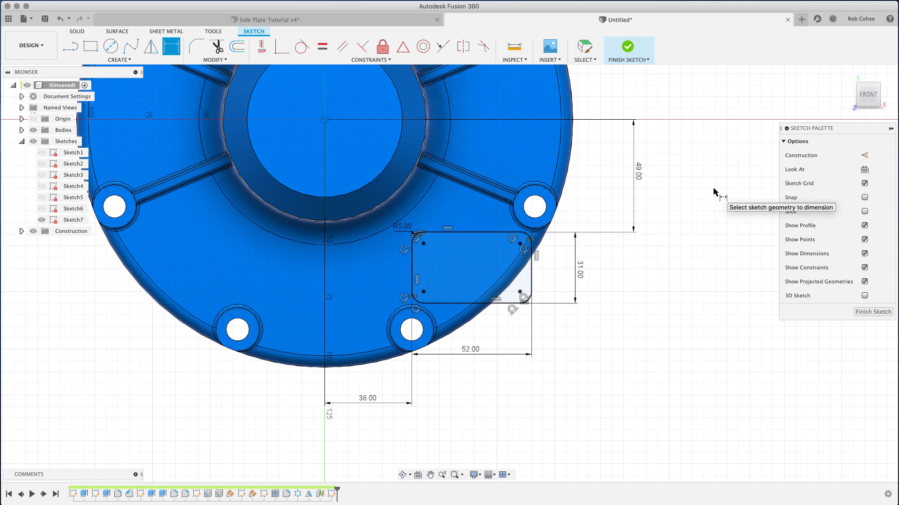
pyautogui.moveTo(618, 267)
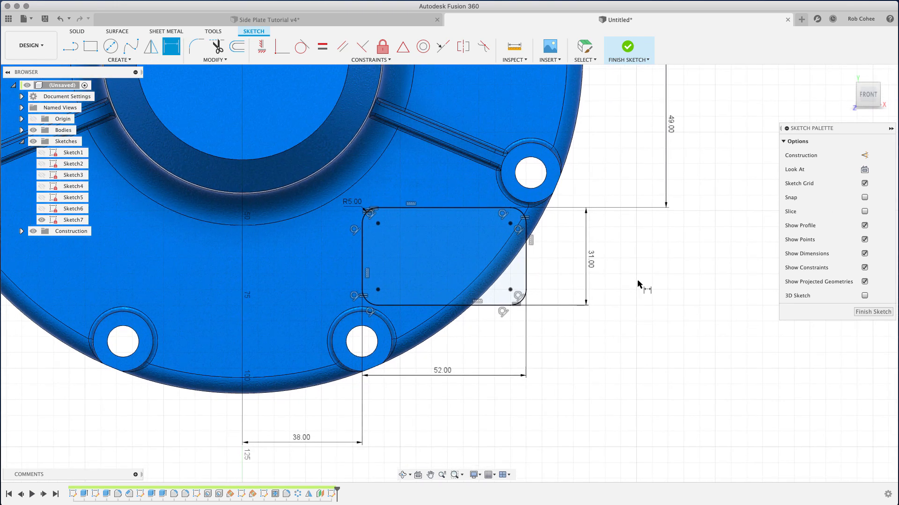
# - Add a construction centreline with two hole points spaced 31.75 mm apart
pyautogui.click(70, 47)
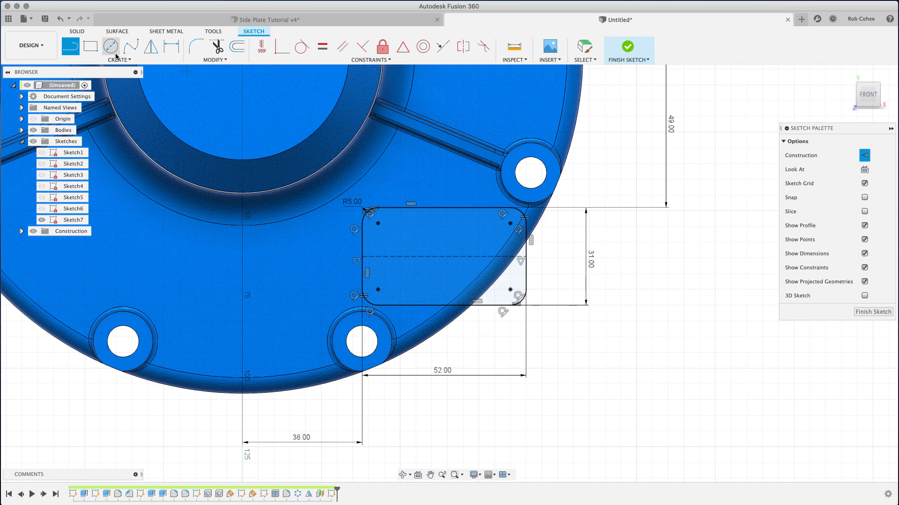
pyautogui.click(119, 51)
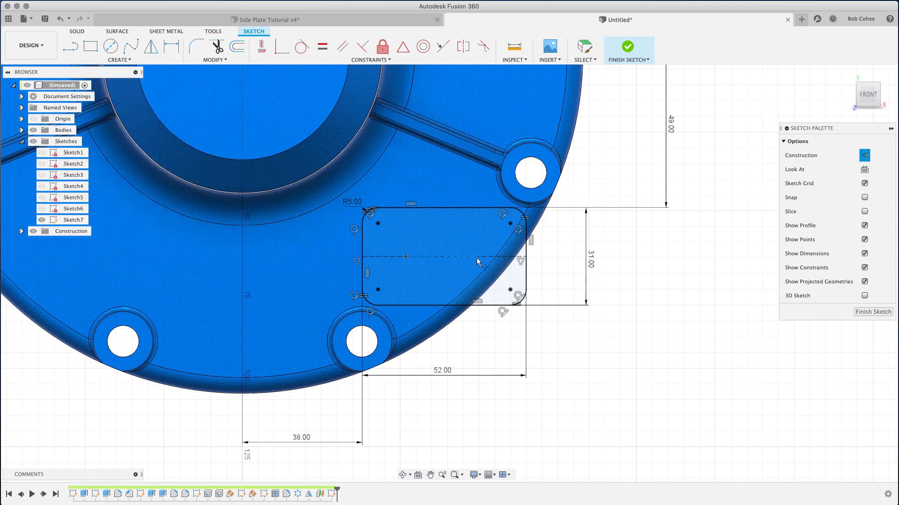
pyautogui.moveTo(680, 378)
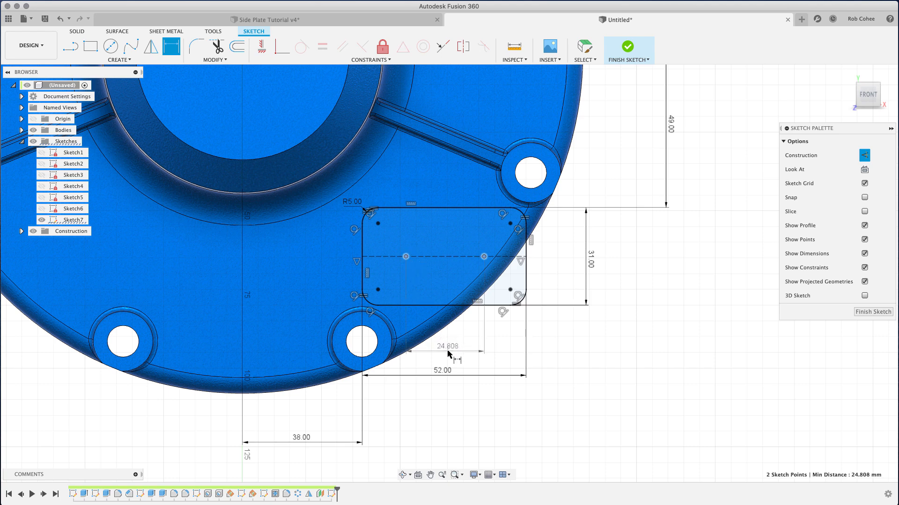
pyautogui.click(452, 351)
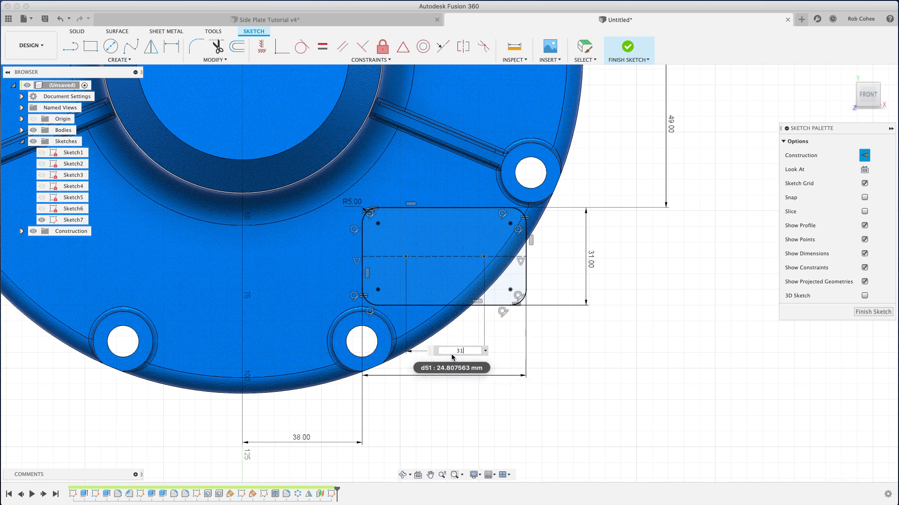
pyautogui.press('Return')
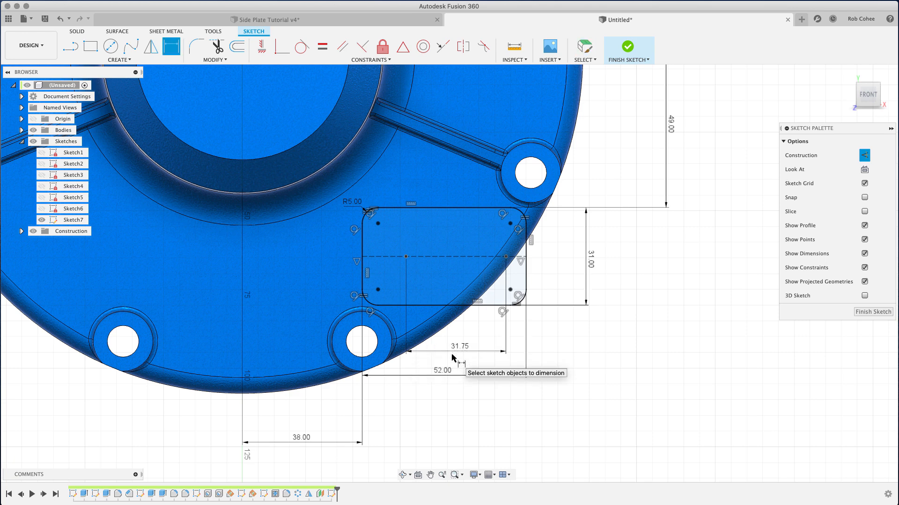
pyautogui.moveTo(575, 367)
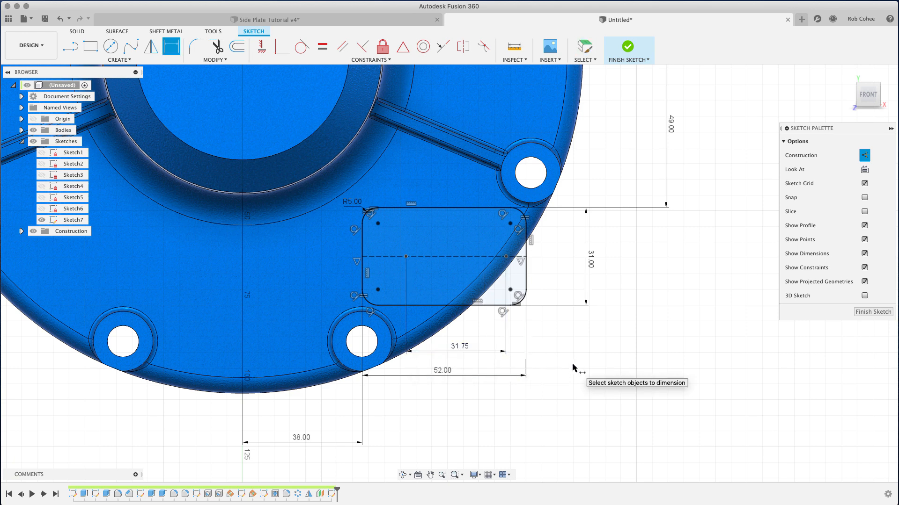
pyautogui.moveTo(581, 367)
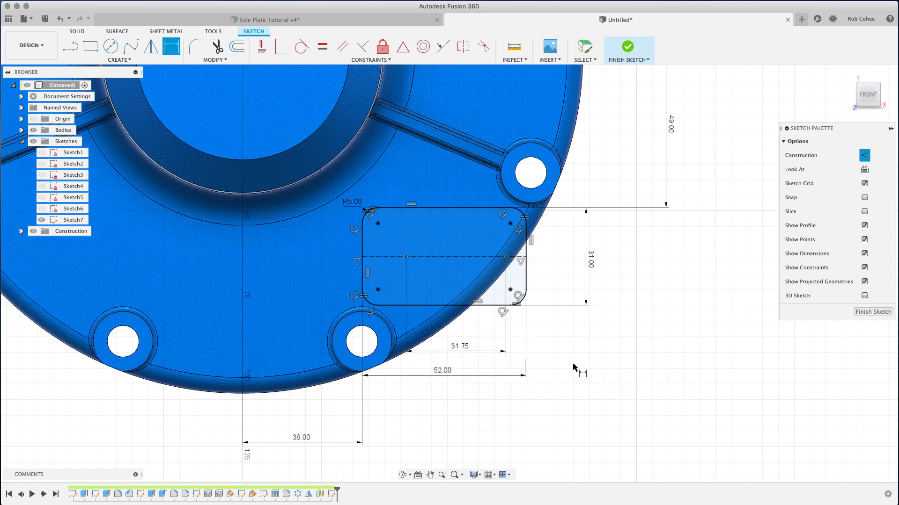
# - Centre the holes with a (d48-d51)/2 edge offset of 10.125 mm and revise the spacing
pyautogui.click(521, 261)
pyautogui.write('(d48-d51)/')
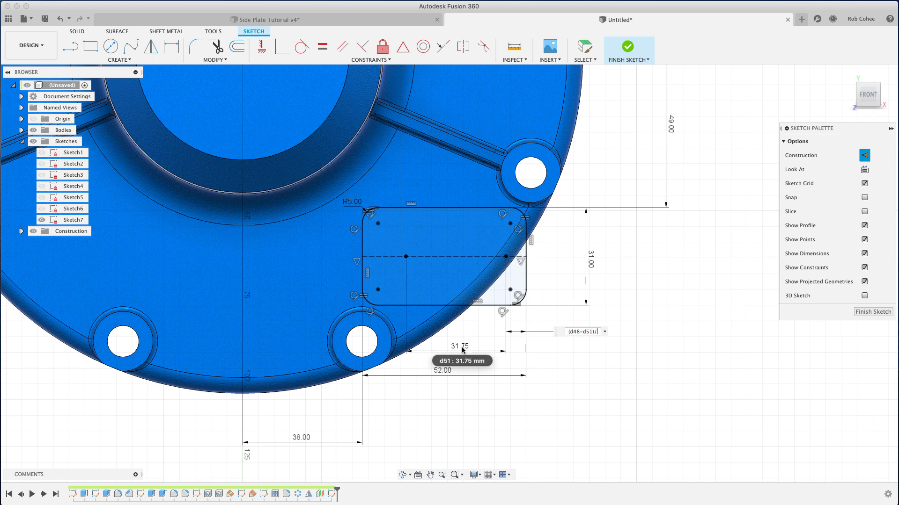
pyautogui.write('2')
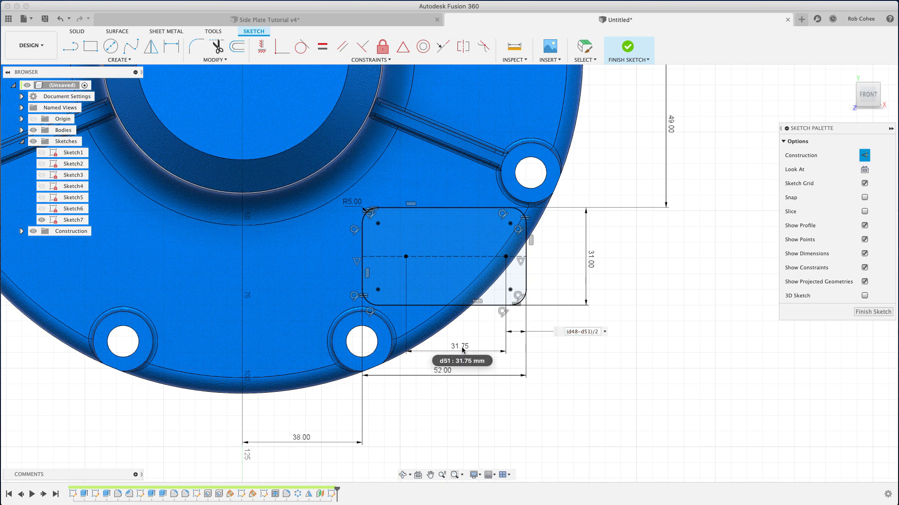
pyautogui.click(170, 47)
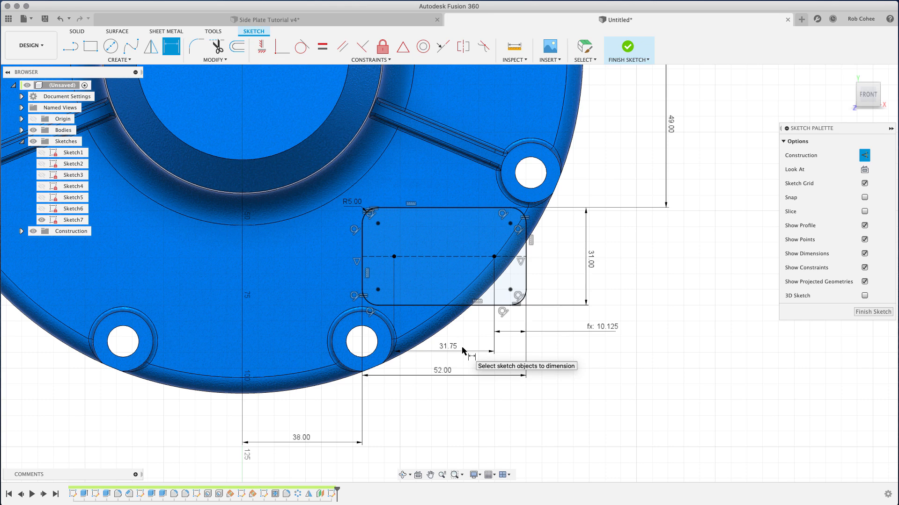
pyautogui.moveTo(465, 353)
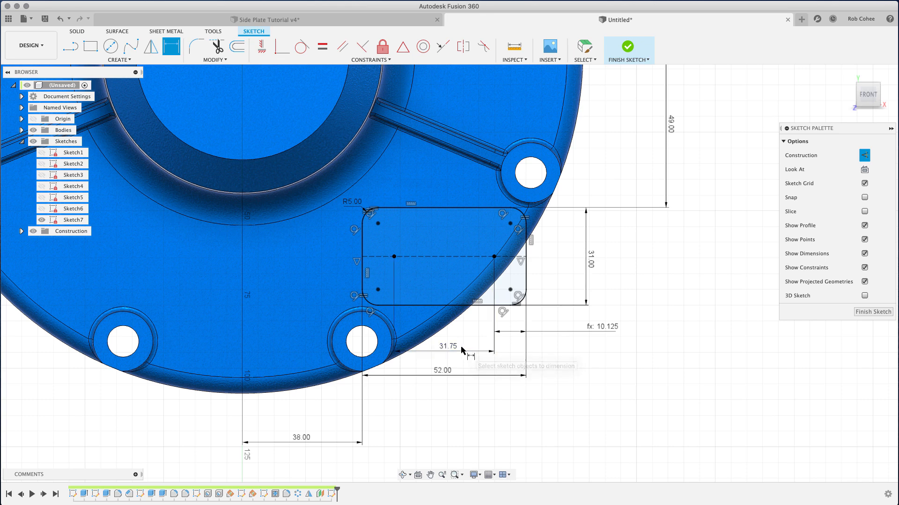
pyautogui.doubleClick(447, 346)
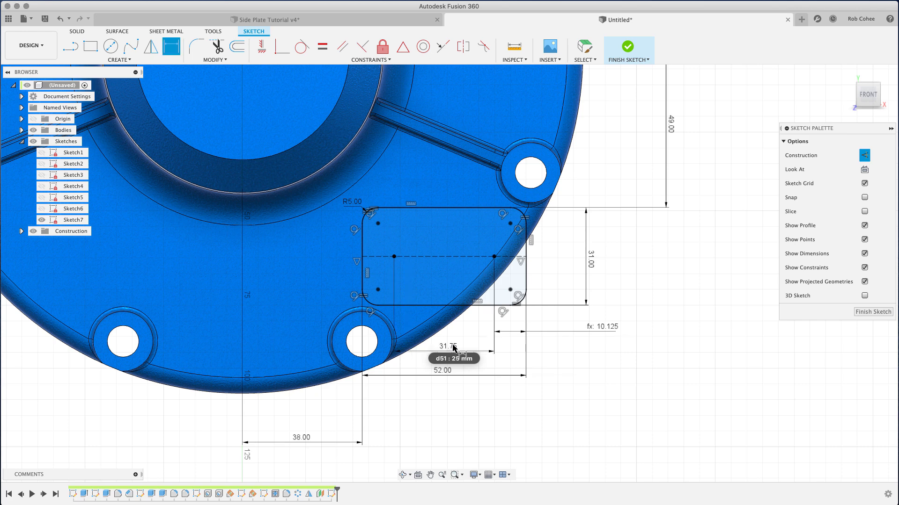
pyautogui.moveTo(451, 384)
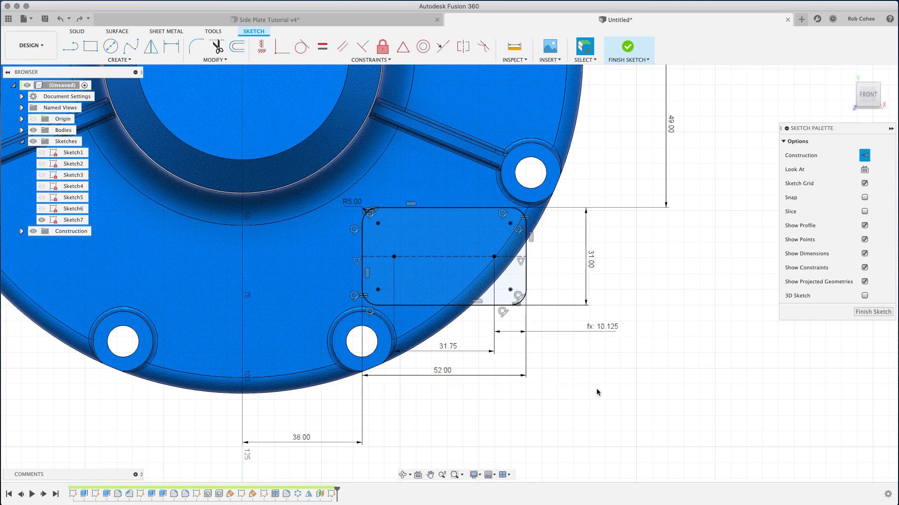
pyautogui.moveTo(553, 391)
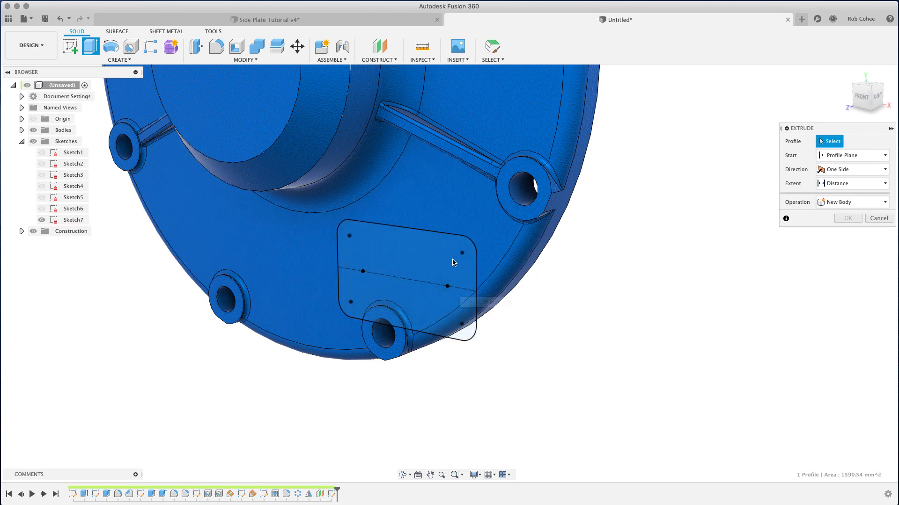
# - Extrude the rounded rectangle profile To Object up to the plate face
pyautogui.click(405, 270)
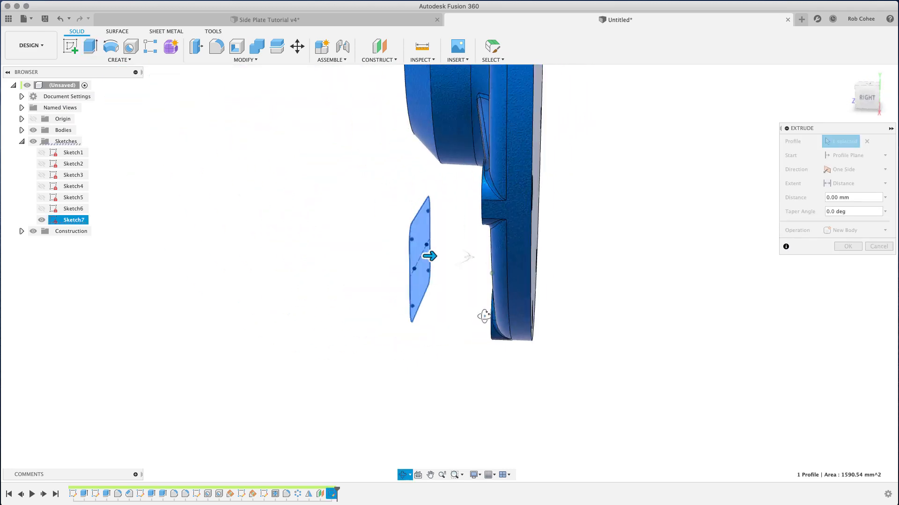
pyautogui.click(884, 182)
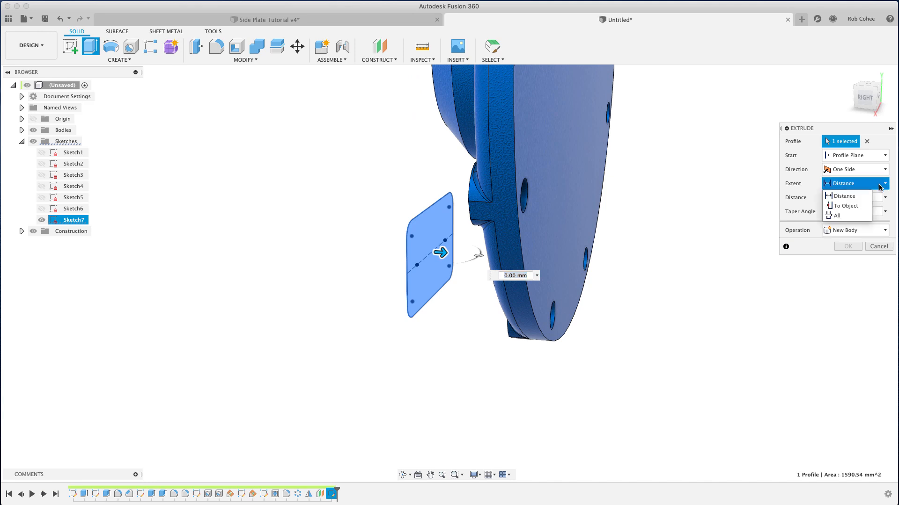
pyautogui.click(844, 206)
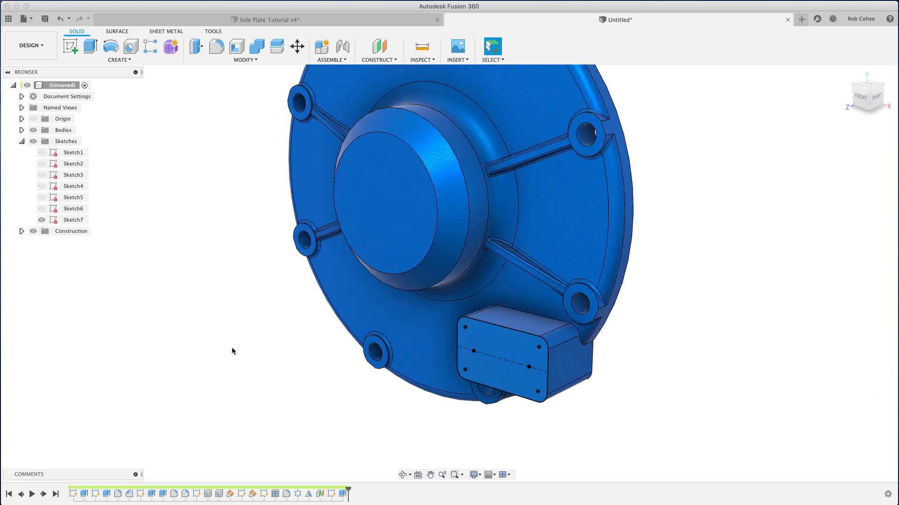
# - Drill two M10x1.5 tapped holes 20 mm deep at the sketch points, then hide Sketch7
pyautogui.click(130, 46)
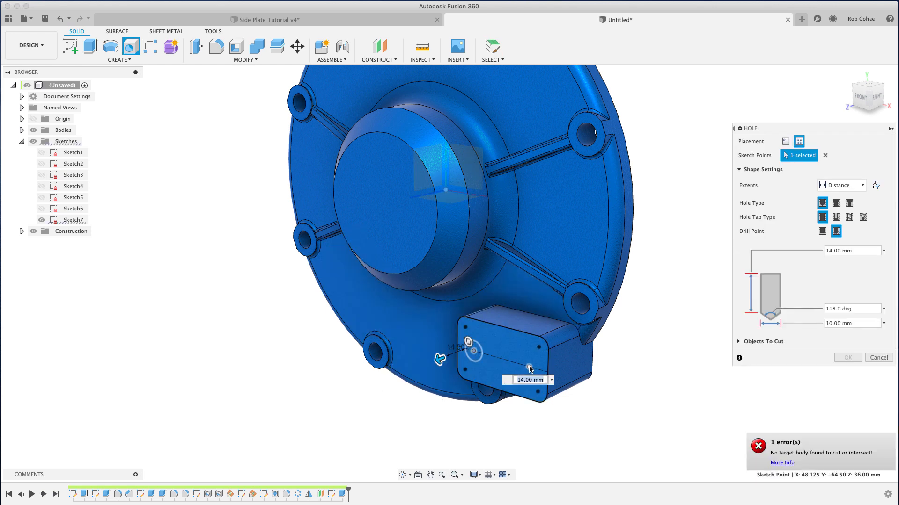
pyautogui.click(528, 369)
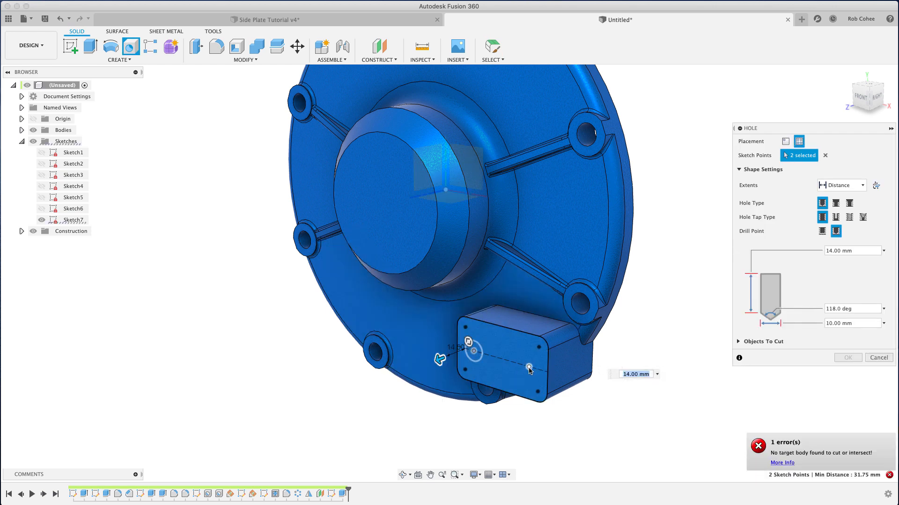
pyautogui.click(529, 368)
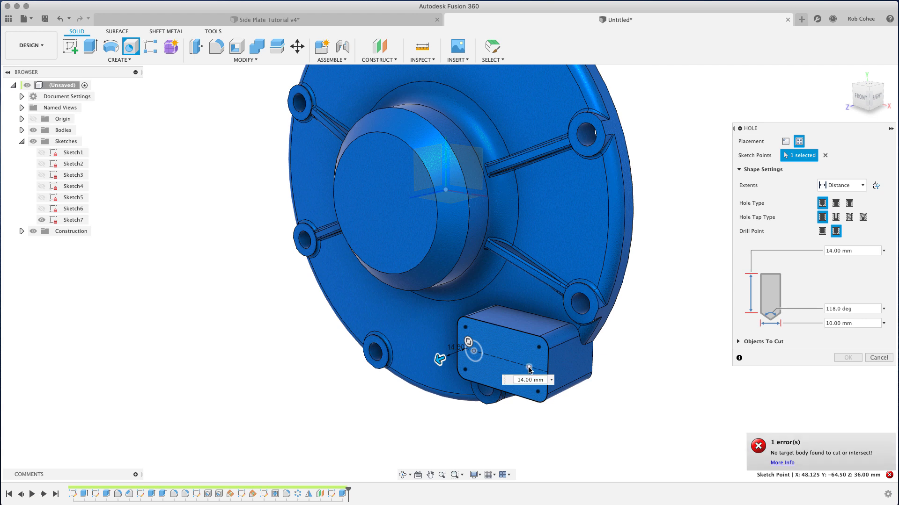
pyautogui.click(527, 367)
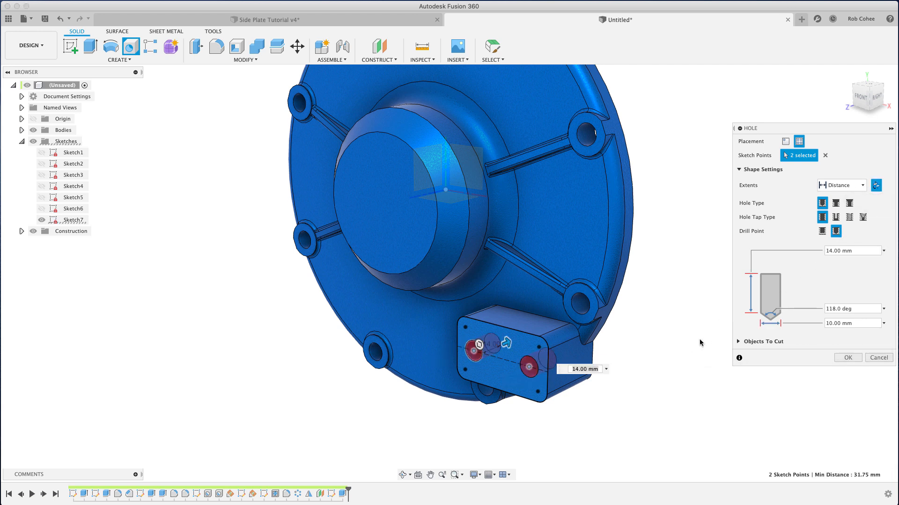
pyautogui.click(850, 216)
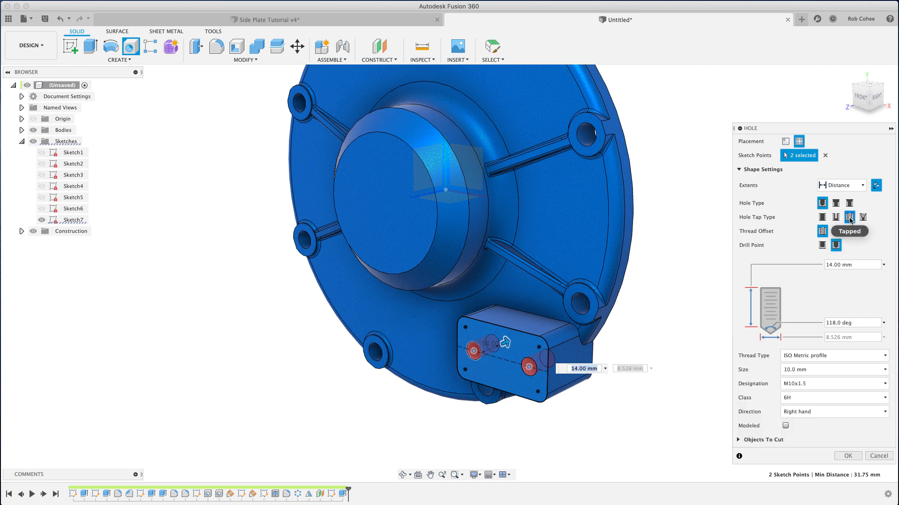
pyautogui.moveTo(821, 321)
pyautogui.write('20')
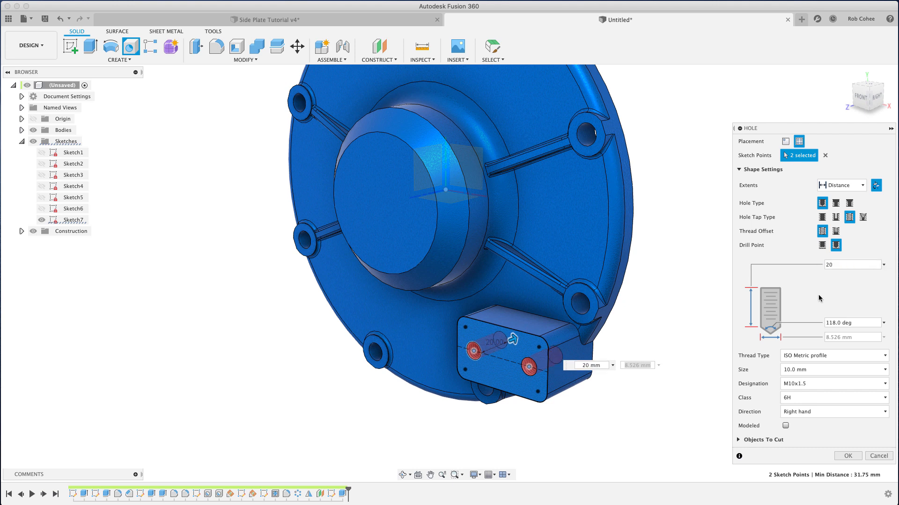
pyautogui.click(847, 456)
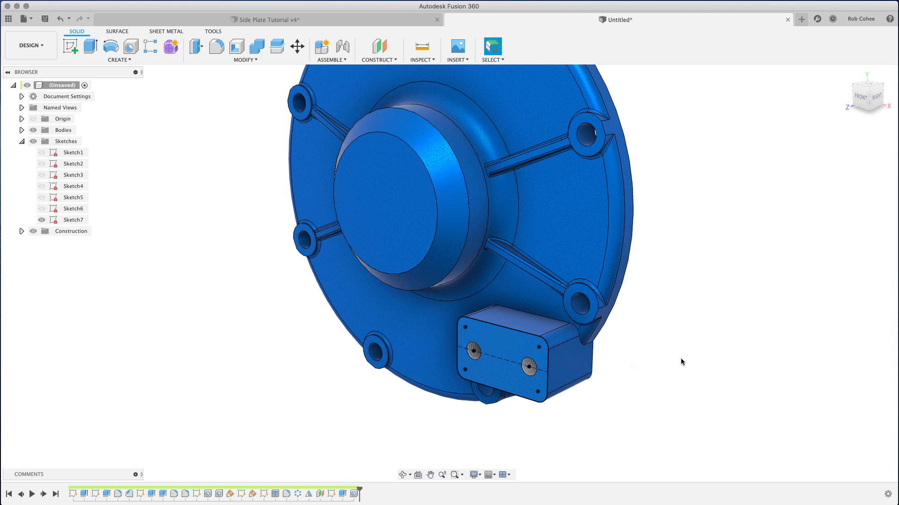
pyautogui.click(73, 219)
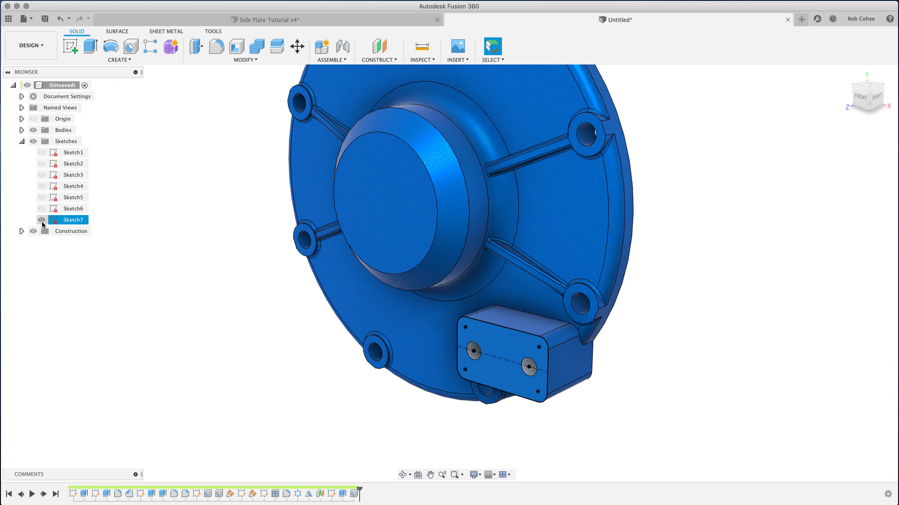